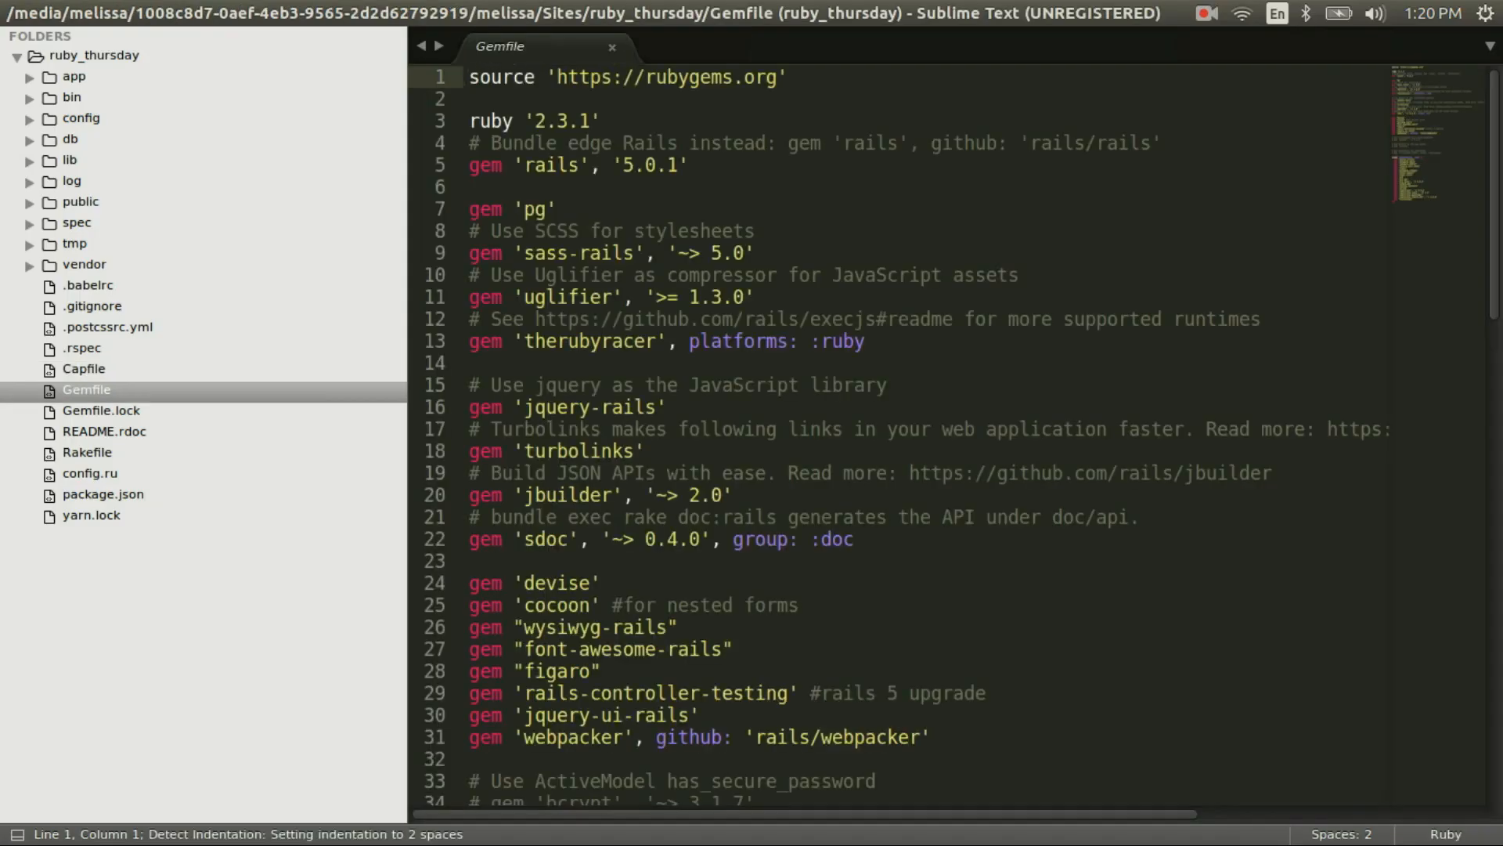
Add gem 'whenever', :require => false on a new line after the webpacker gem in the Gemfile
scroll(down, 3)
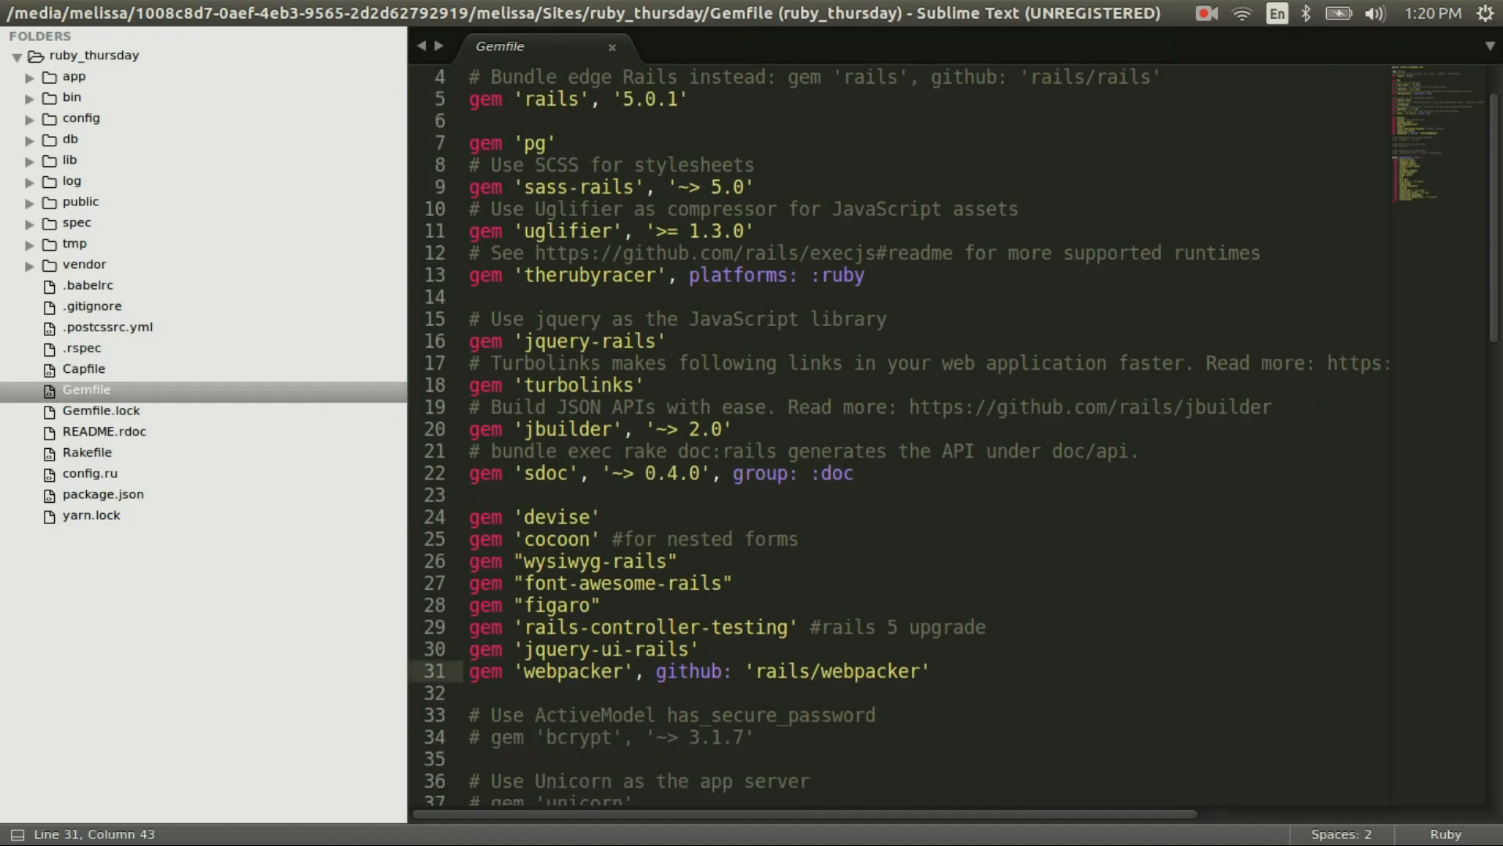
key(Return)
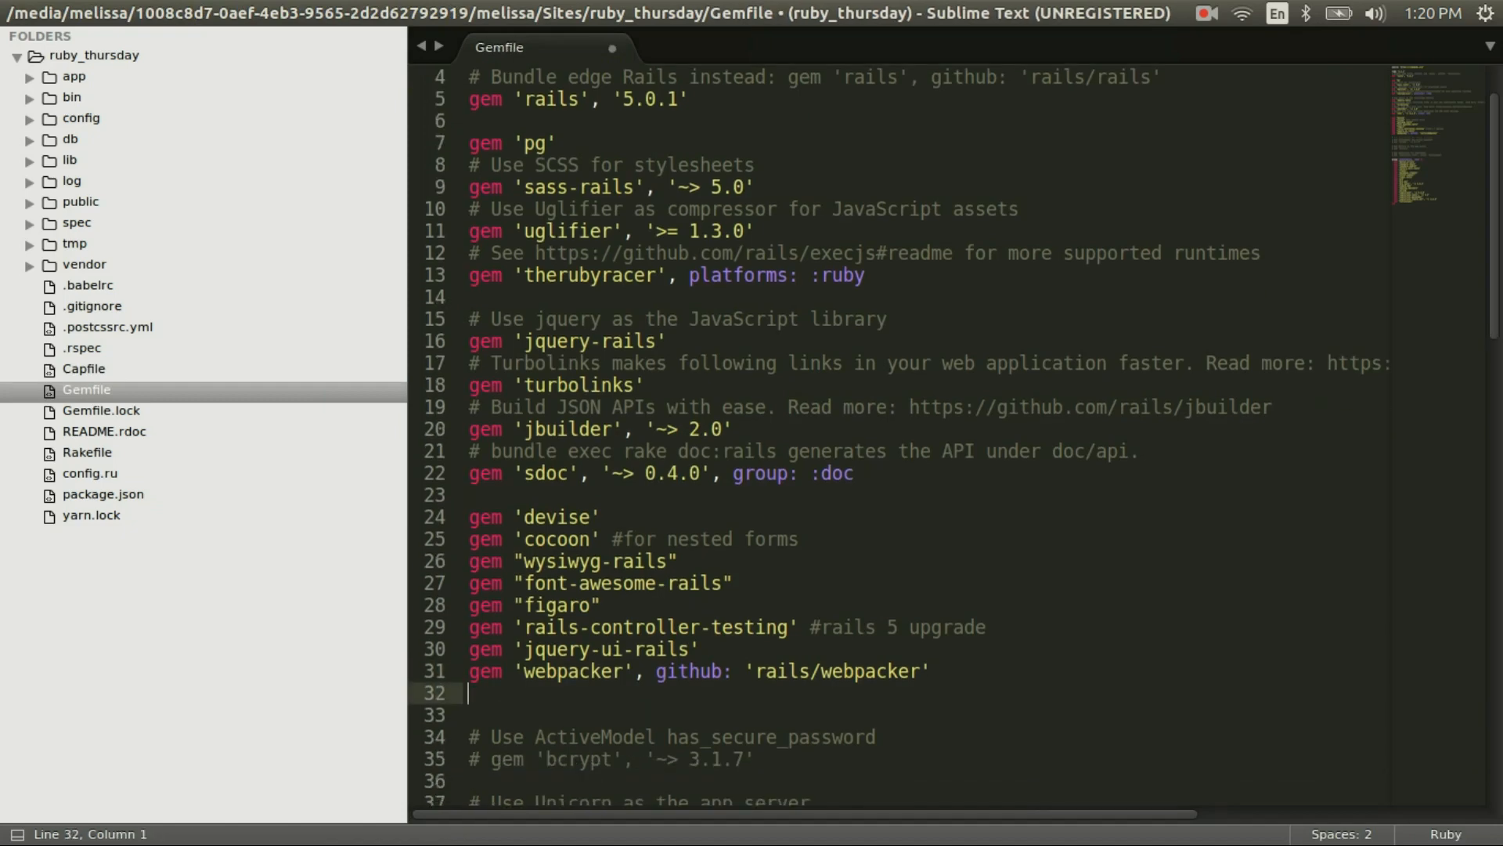
text(gem 'whenever', :require => false)
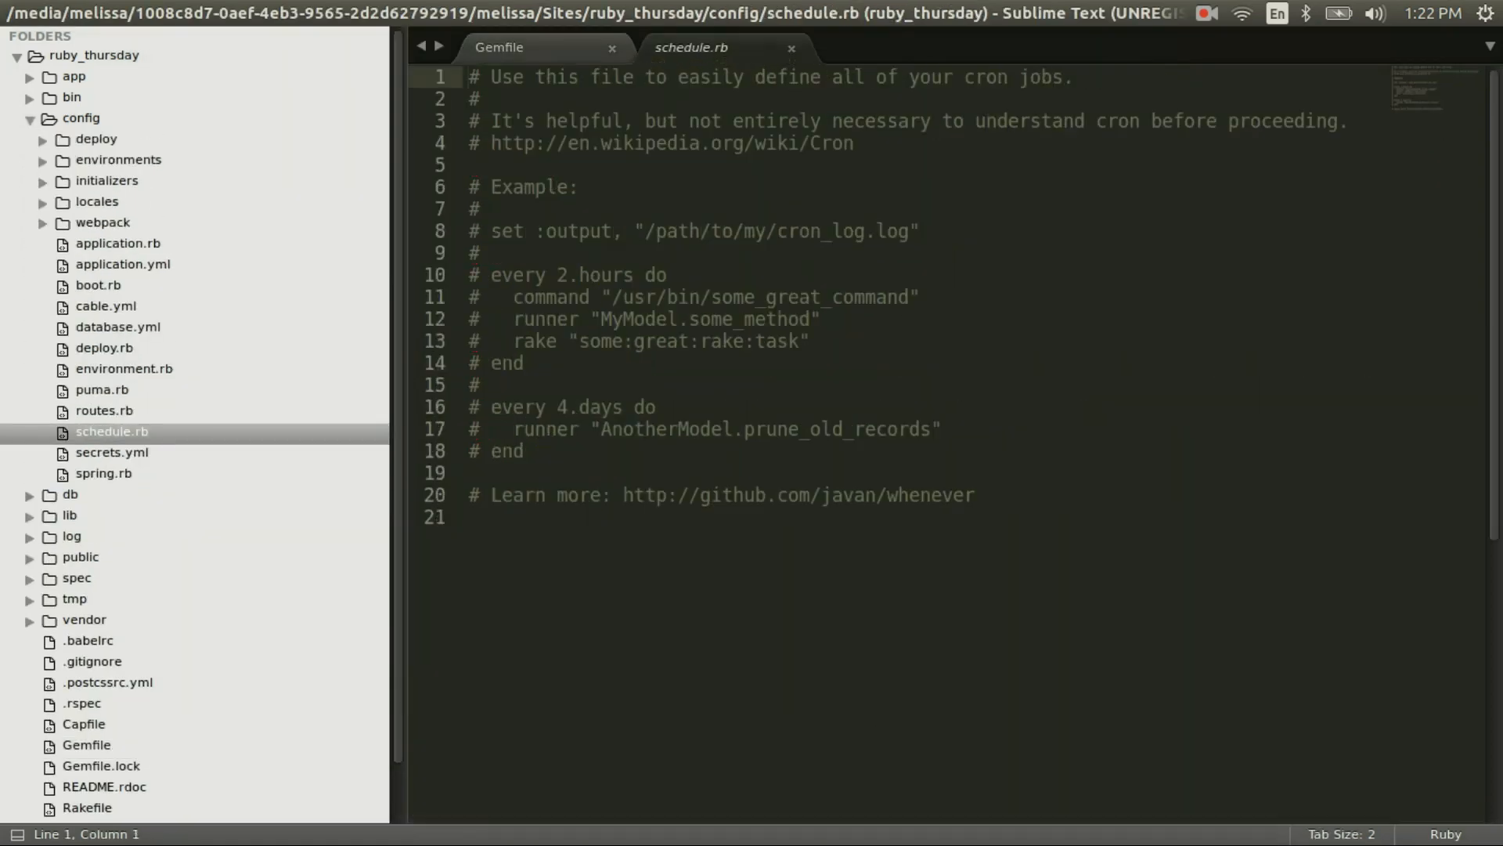
Add the Thursday 4pm newsletters:from_the_bridge rake block in schedule.rb and switch to the Capfile
key(Return)
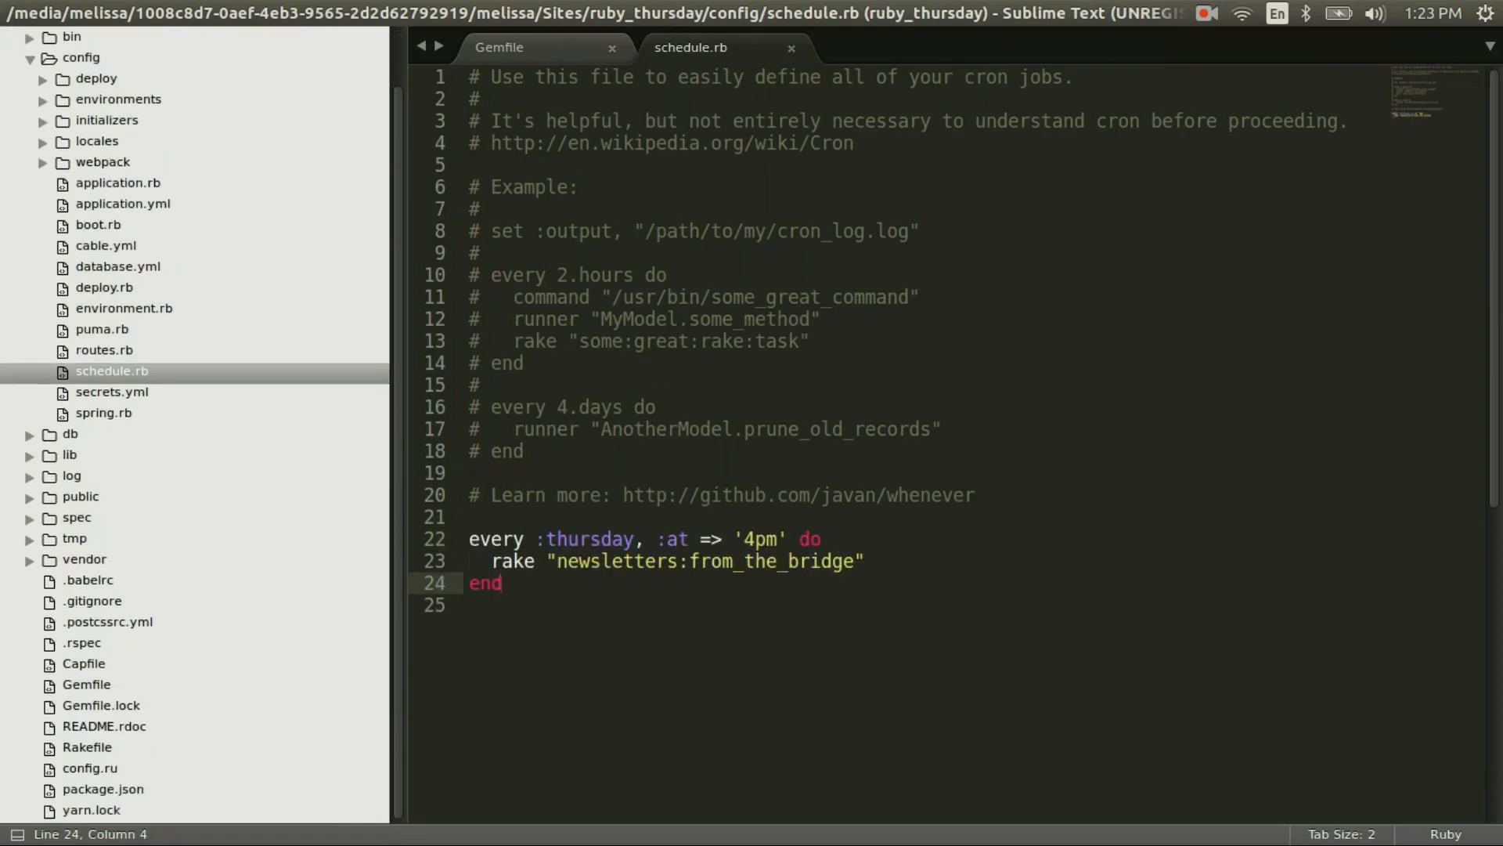
click(84, 663)
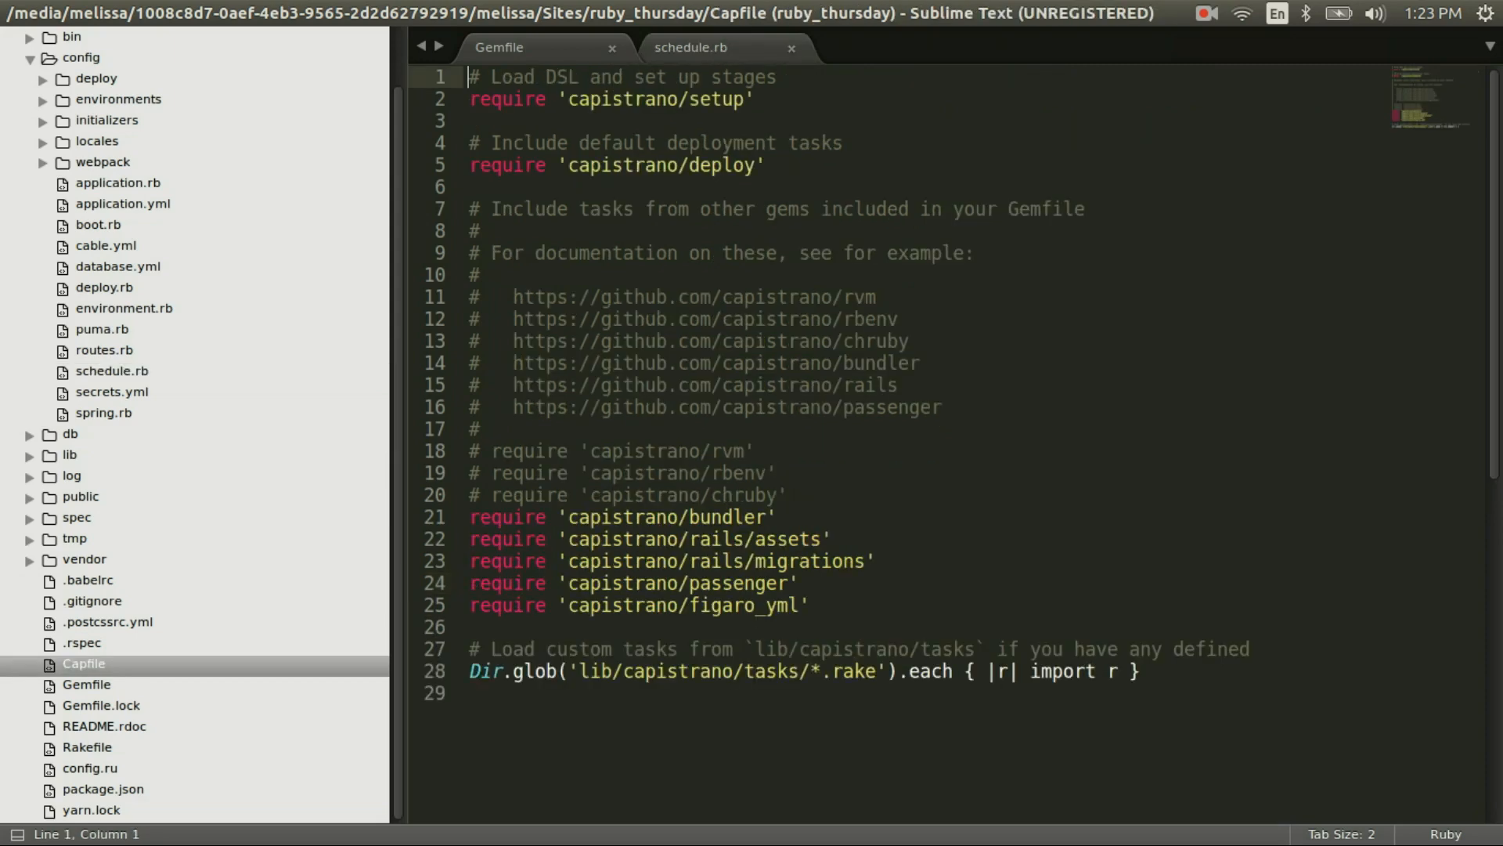
Add require "whenever/capistrano" at line 26 of the Capfile
click(82, 663)
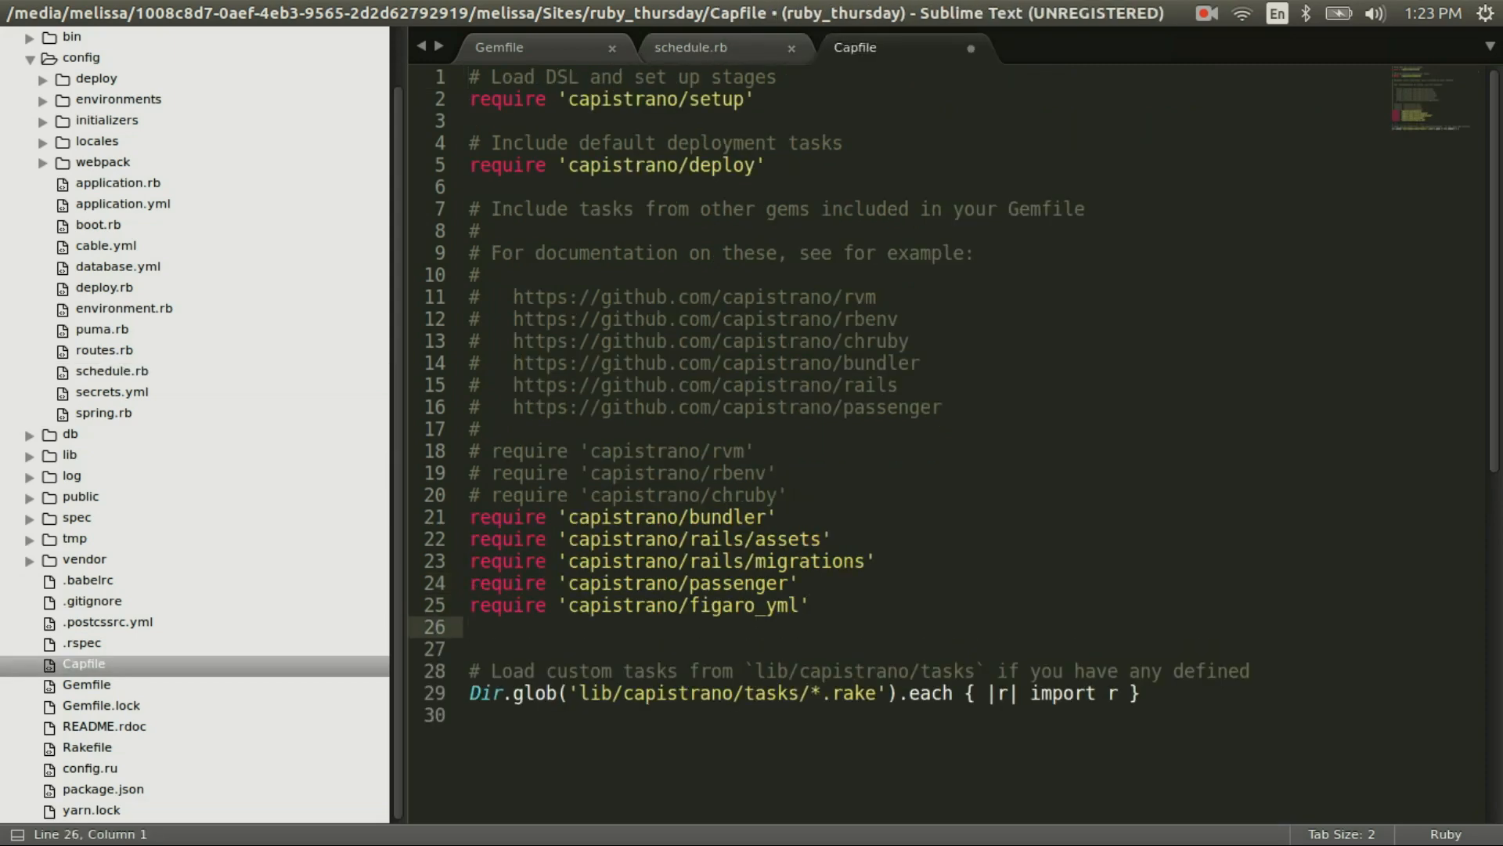
text(require "whenever/capistrano")
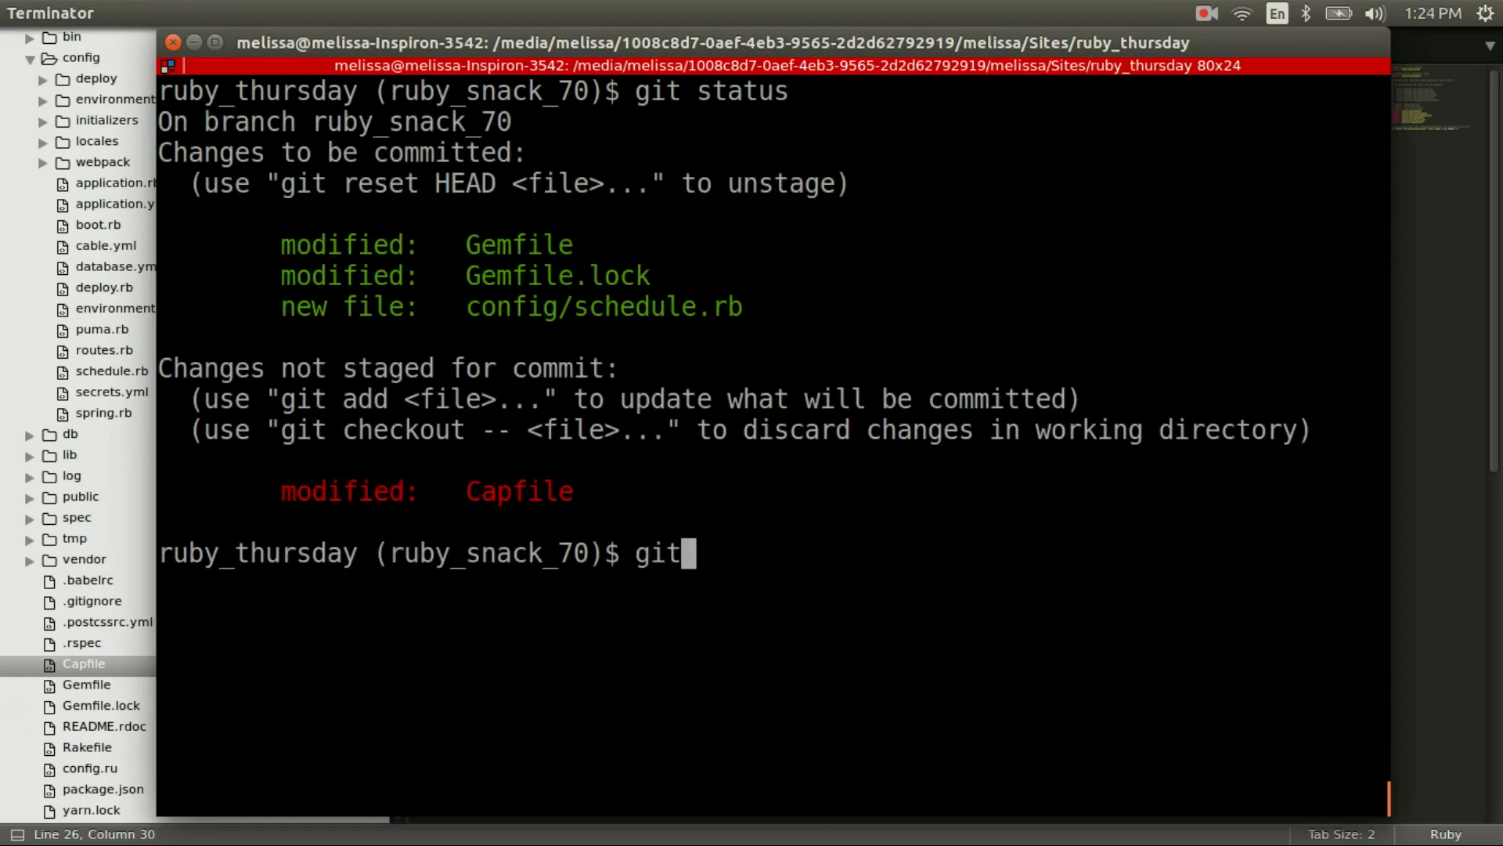
Stage everything with git add . and commit as "Add whenever to add cron jobs to server"
text(add .)
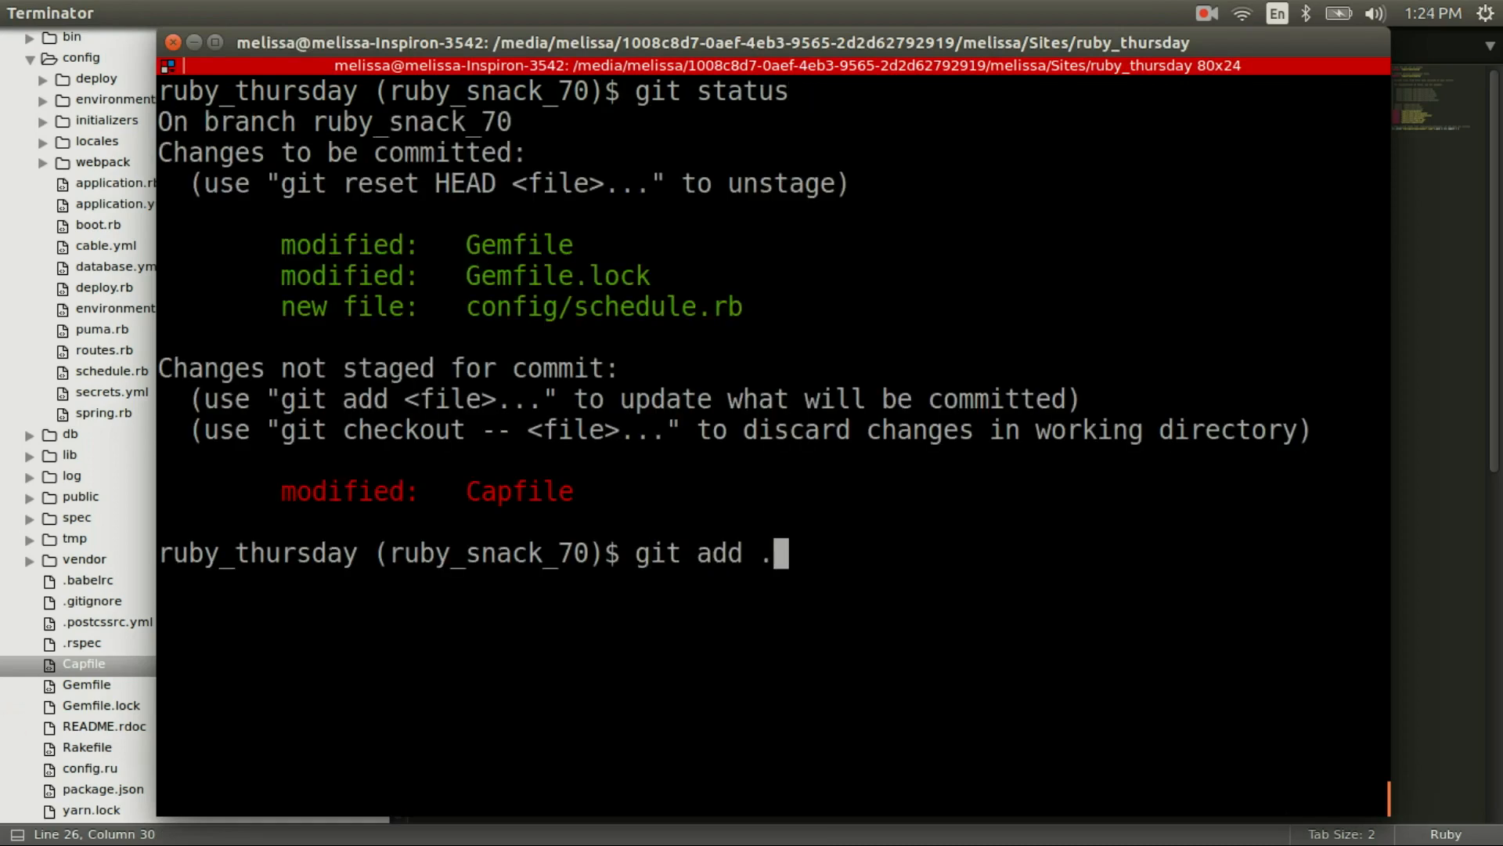
key(Return)
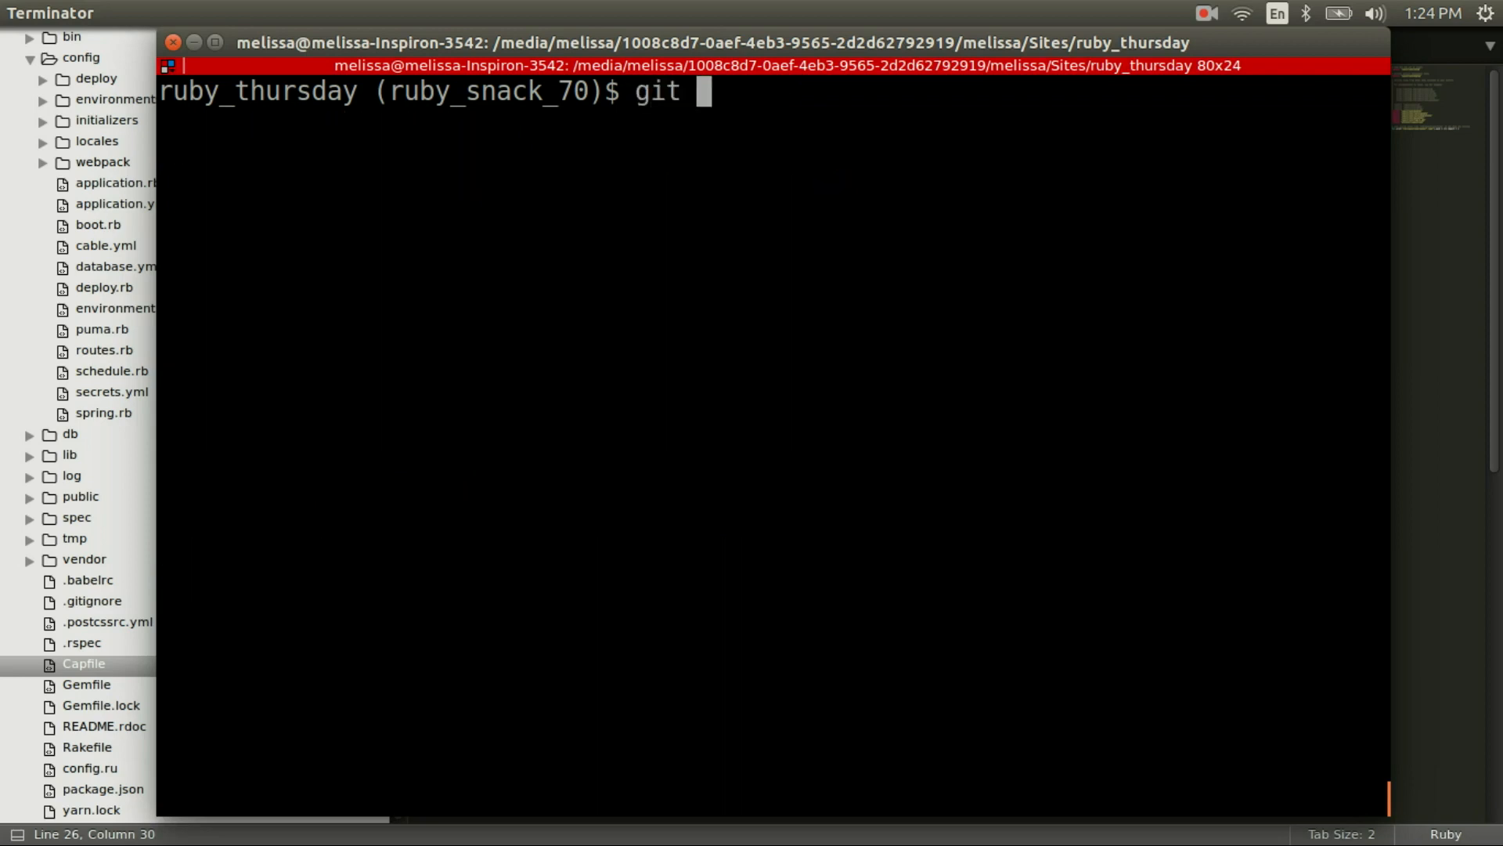
text(commit -m ")
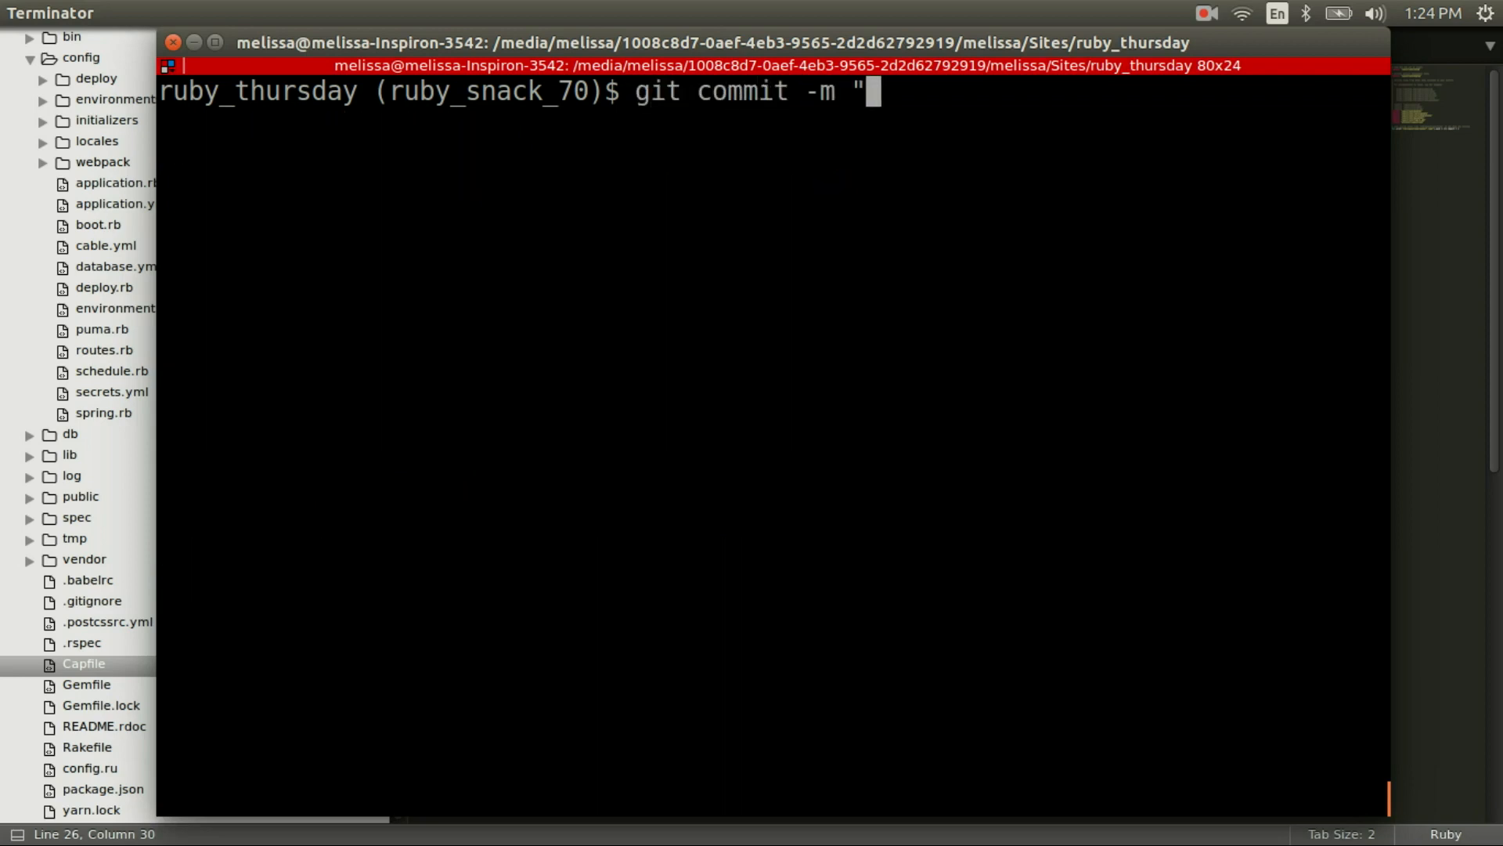
text(Add wheneveri)
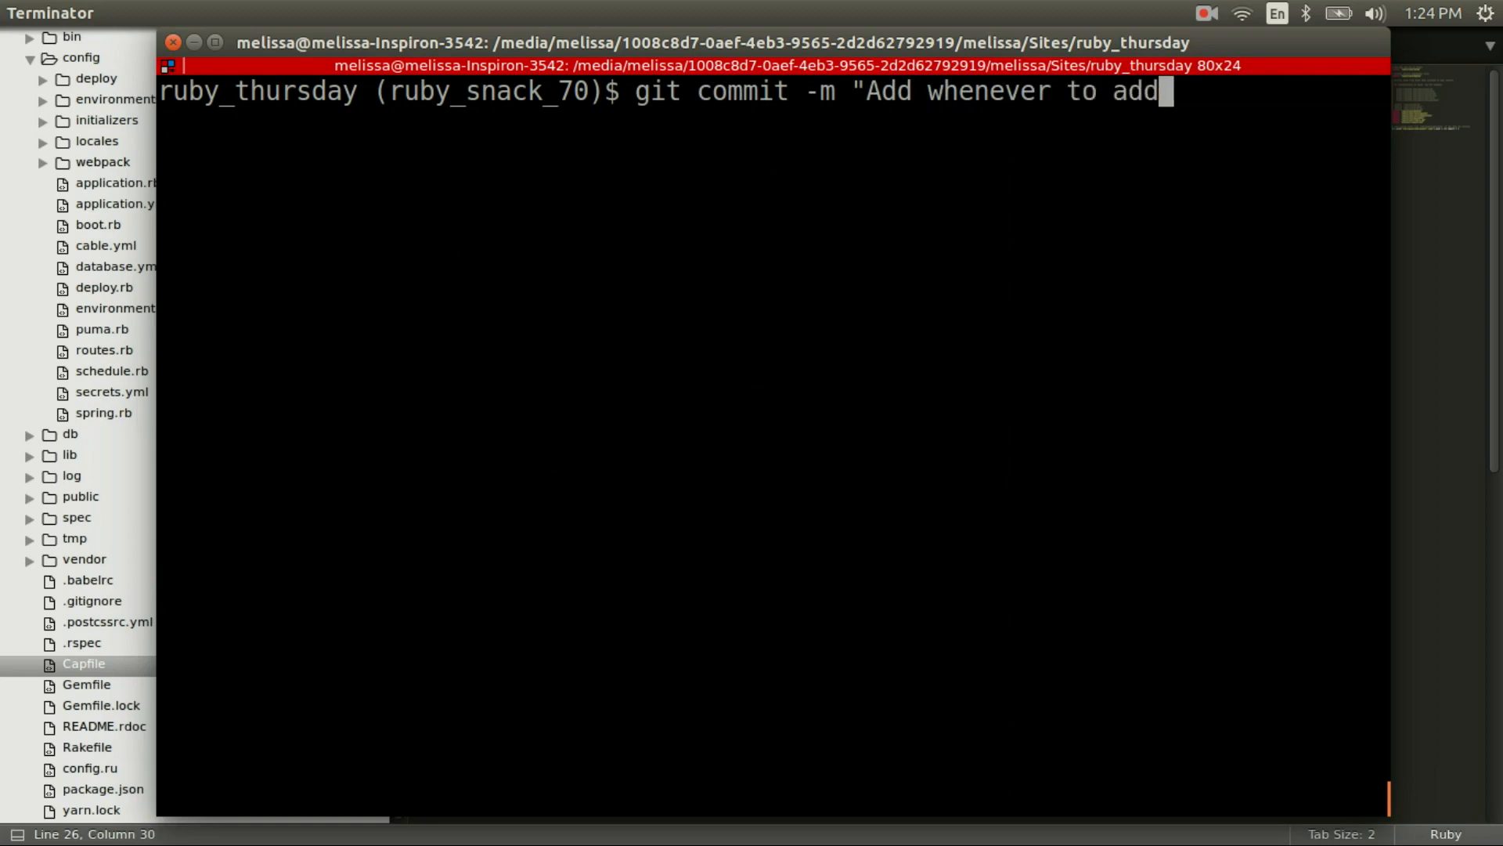
text(cron jobs)
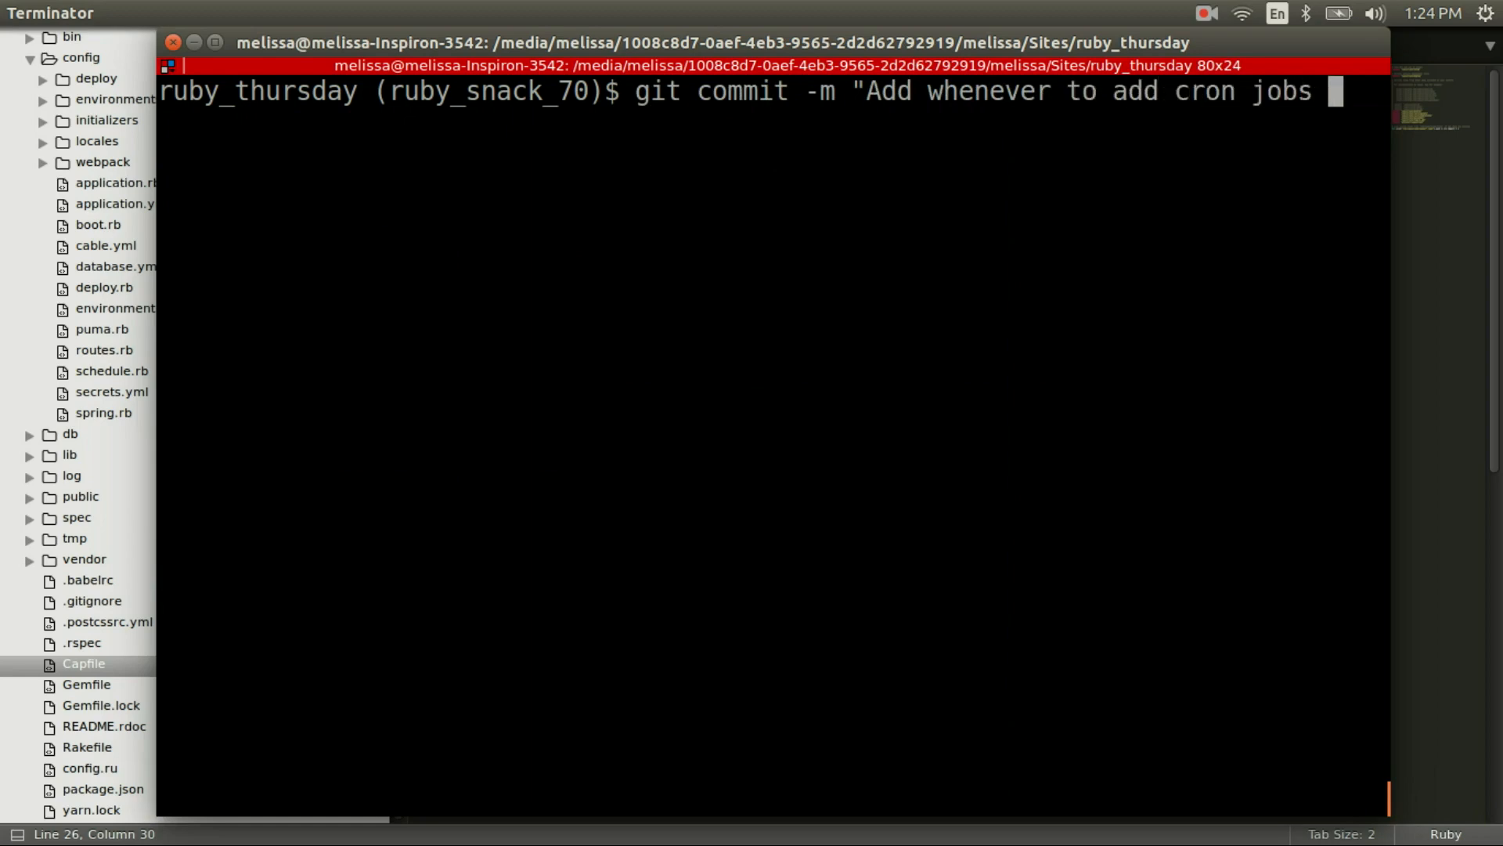
text(to server)
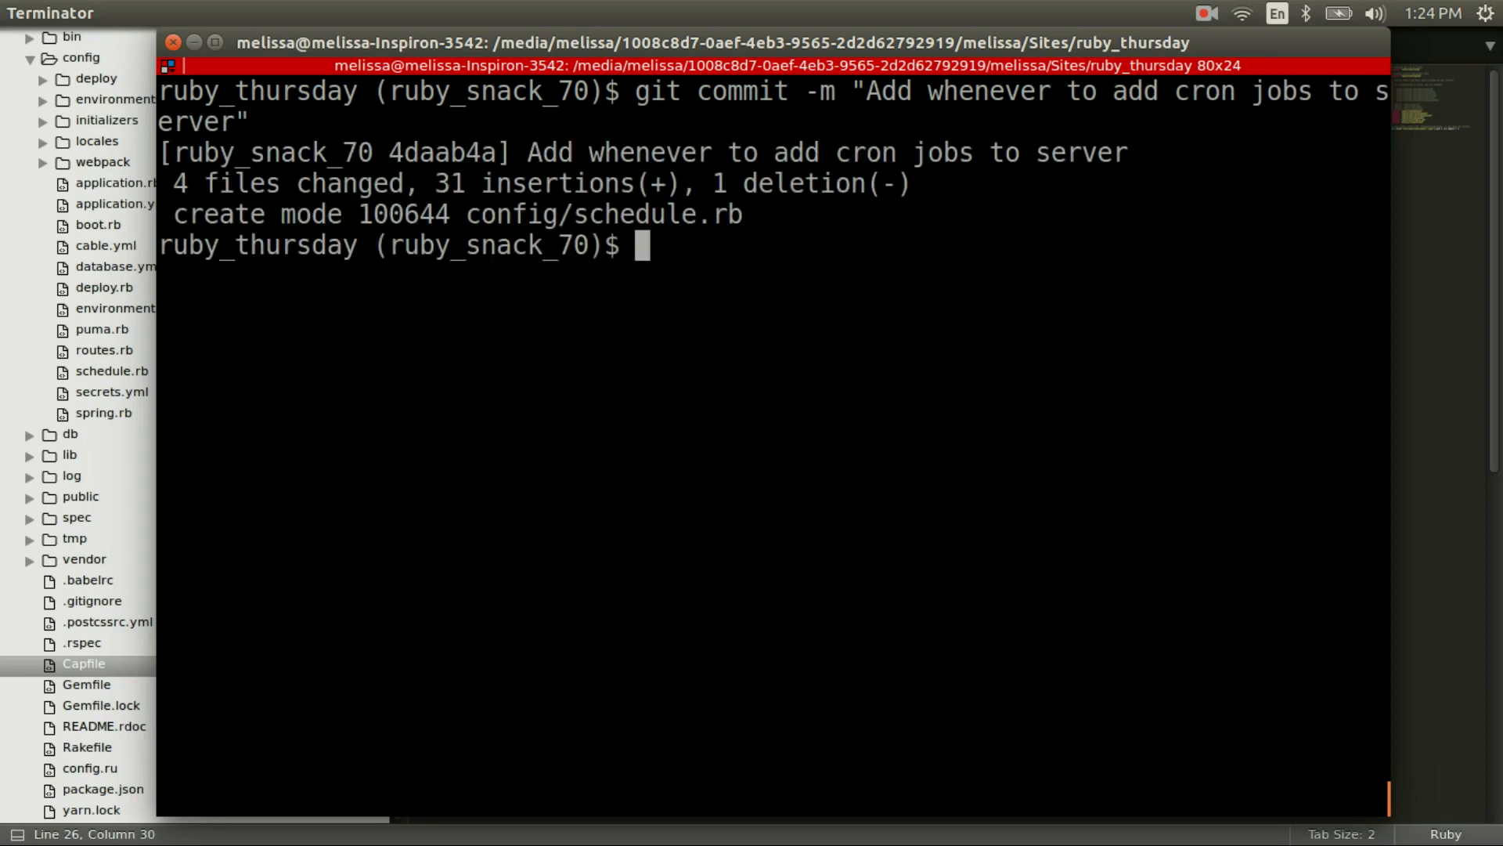
text(git checkout production)
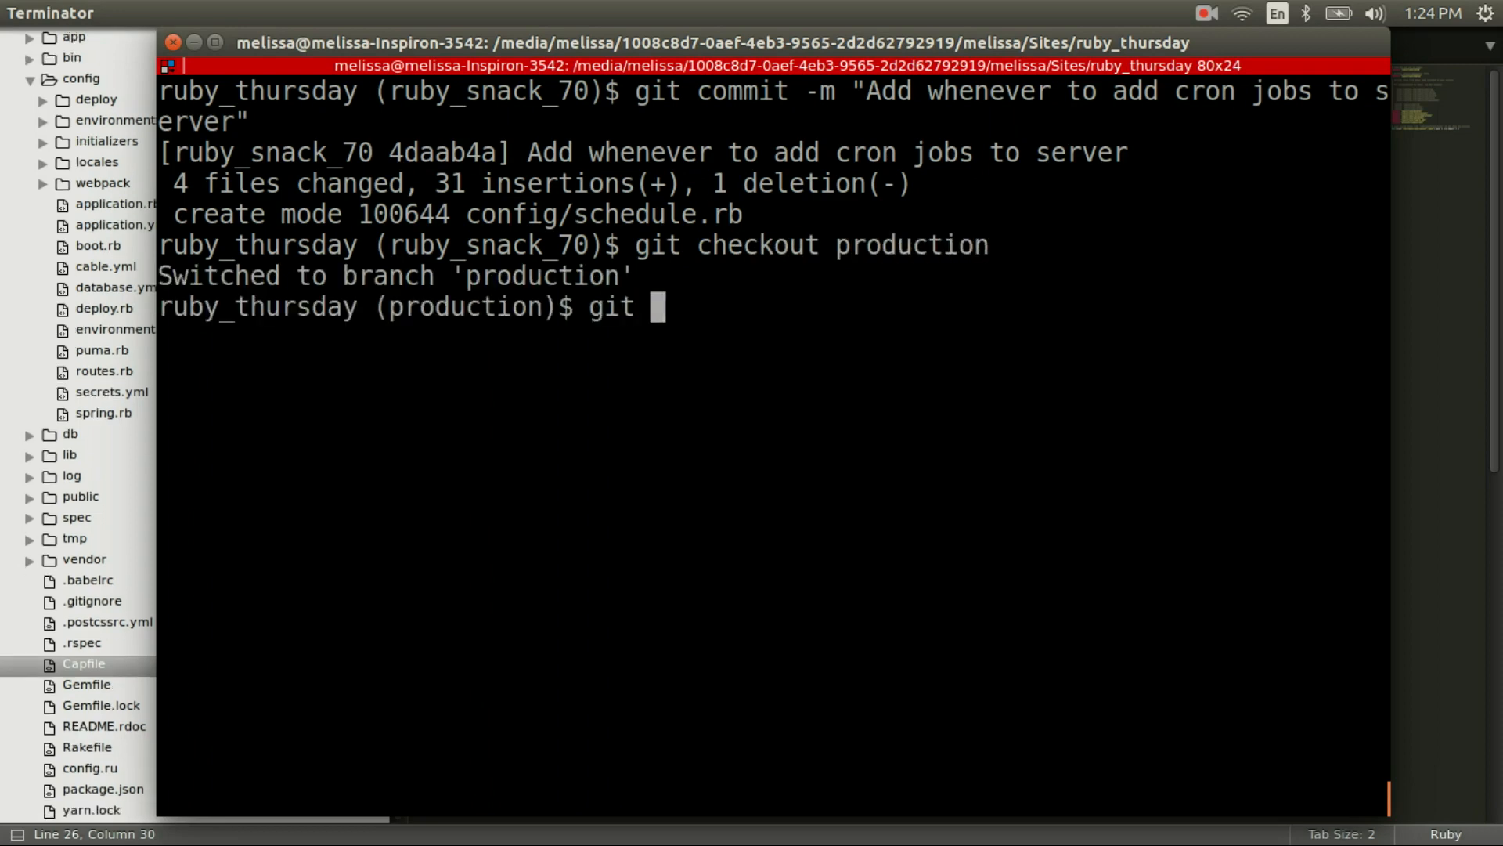
Merge the ruby_snack_70 branch into production
text(merge ru)
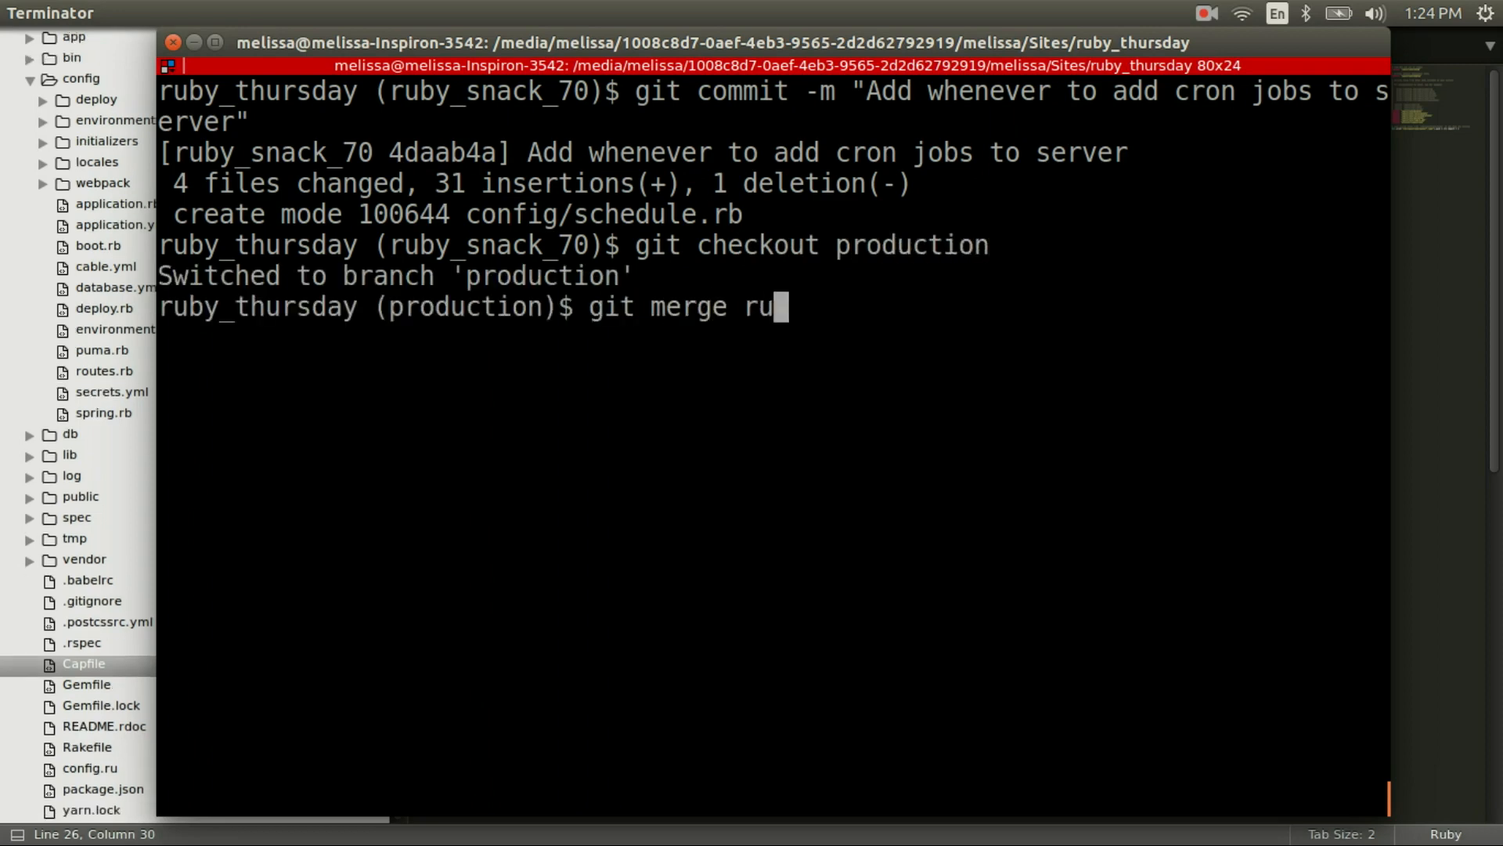
text(by_snack_)
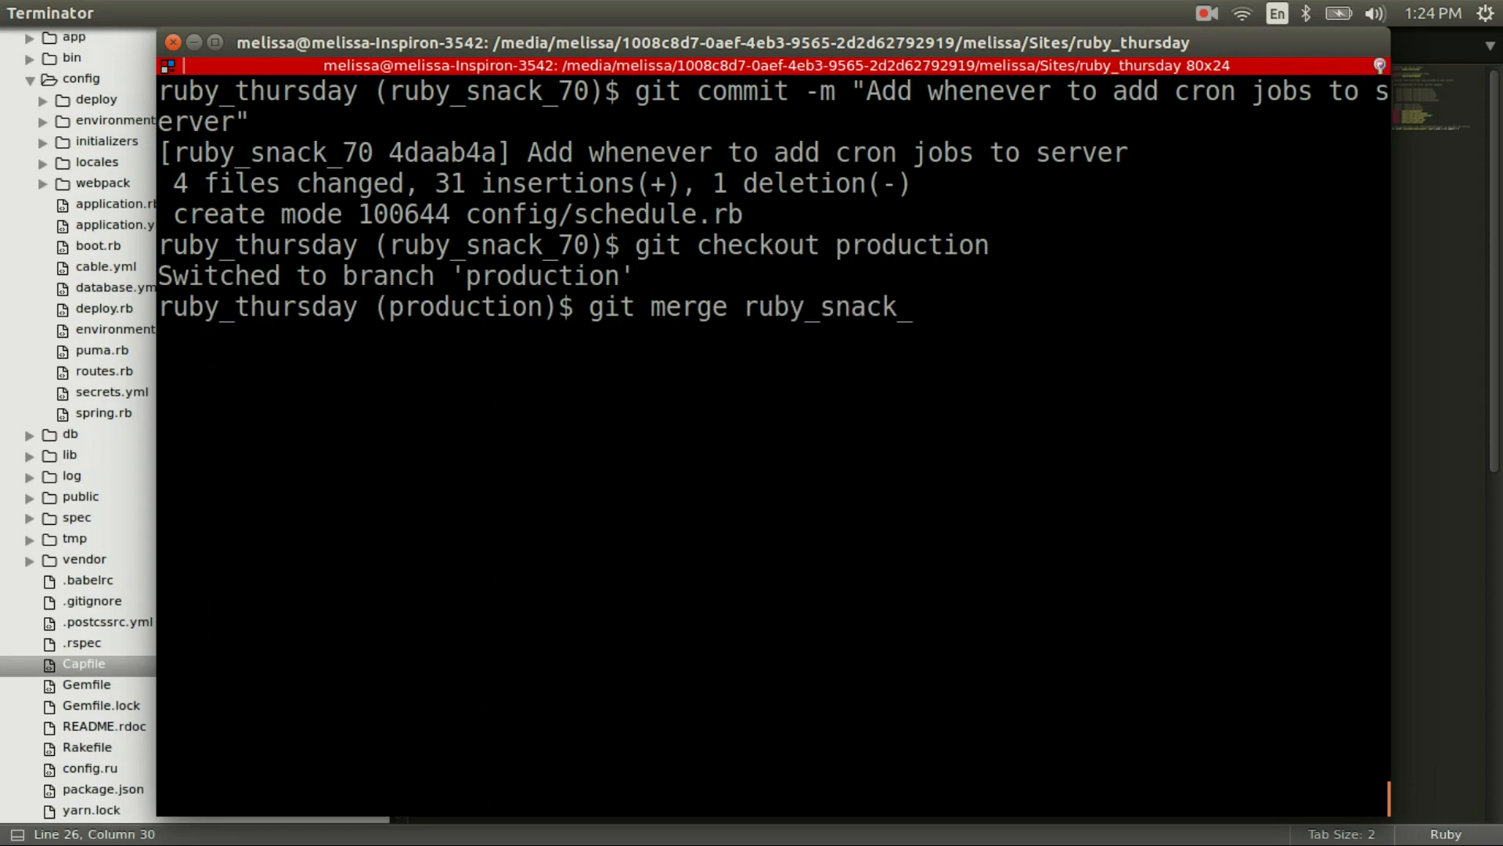
text(7)
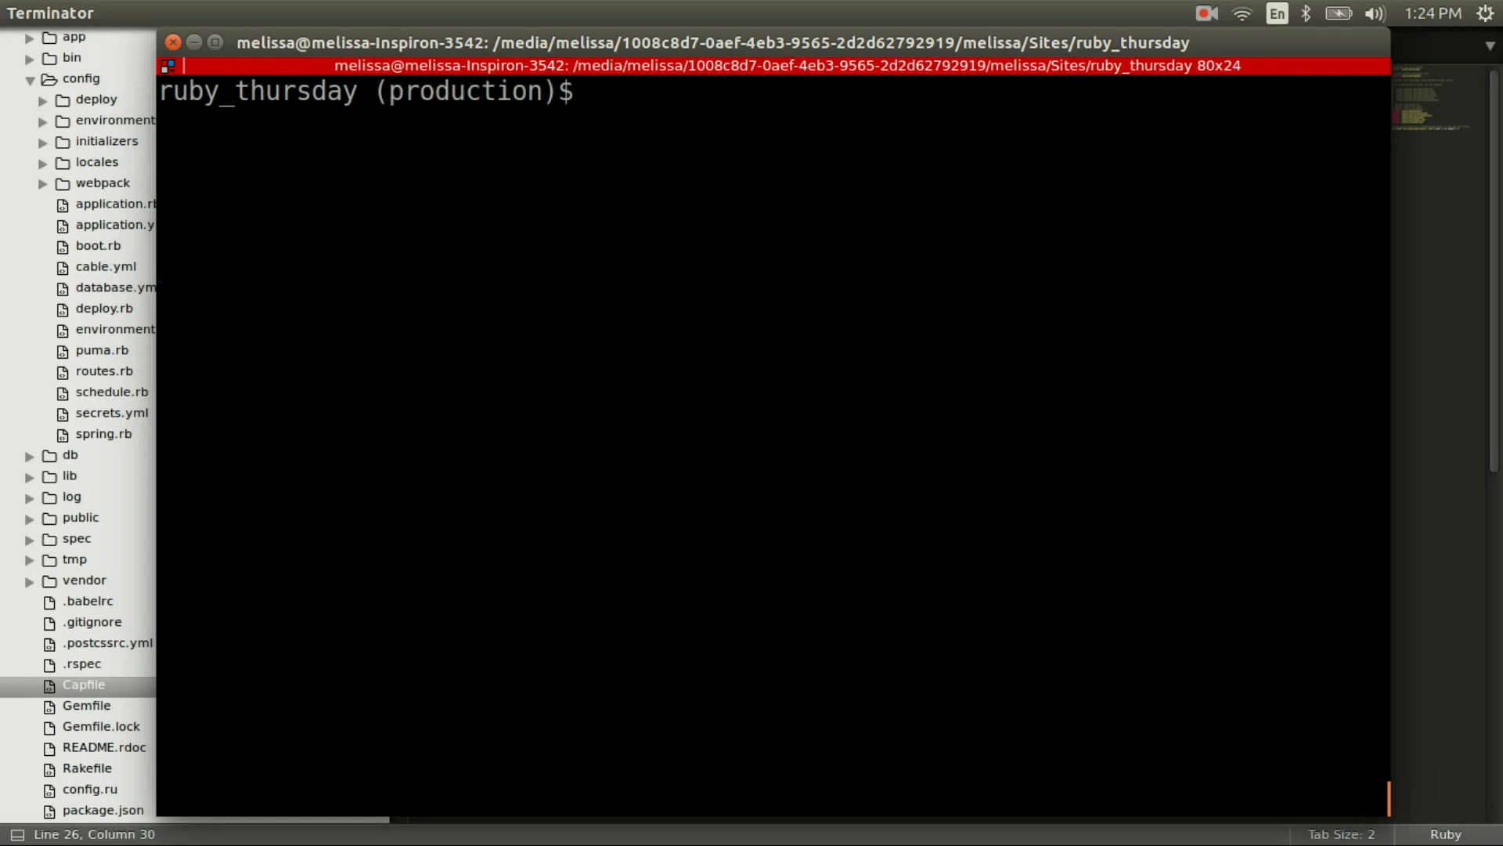
Push the production branch to origin
text(git push origin)
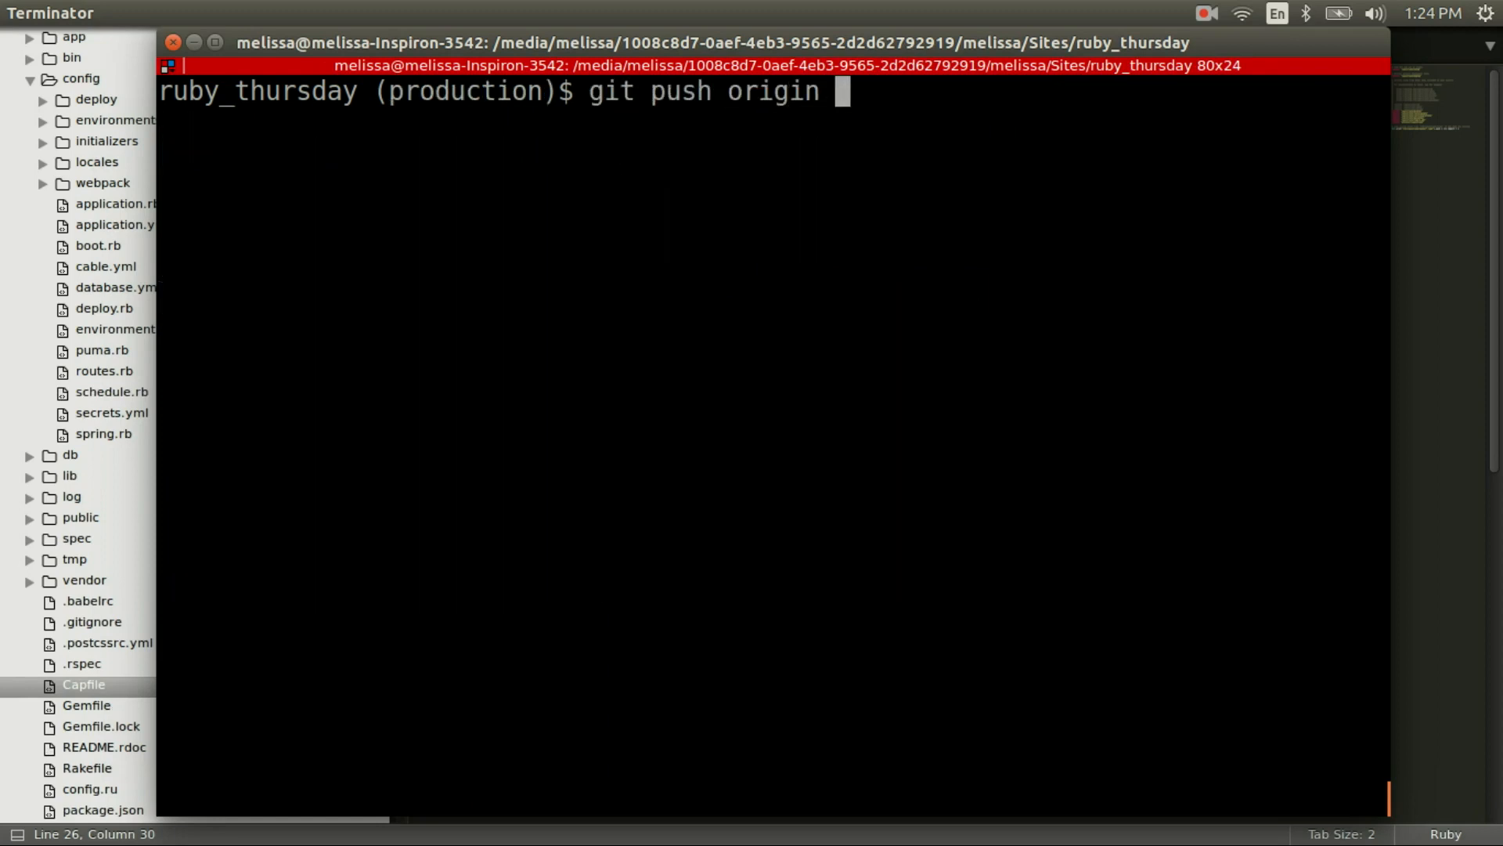
text(production)
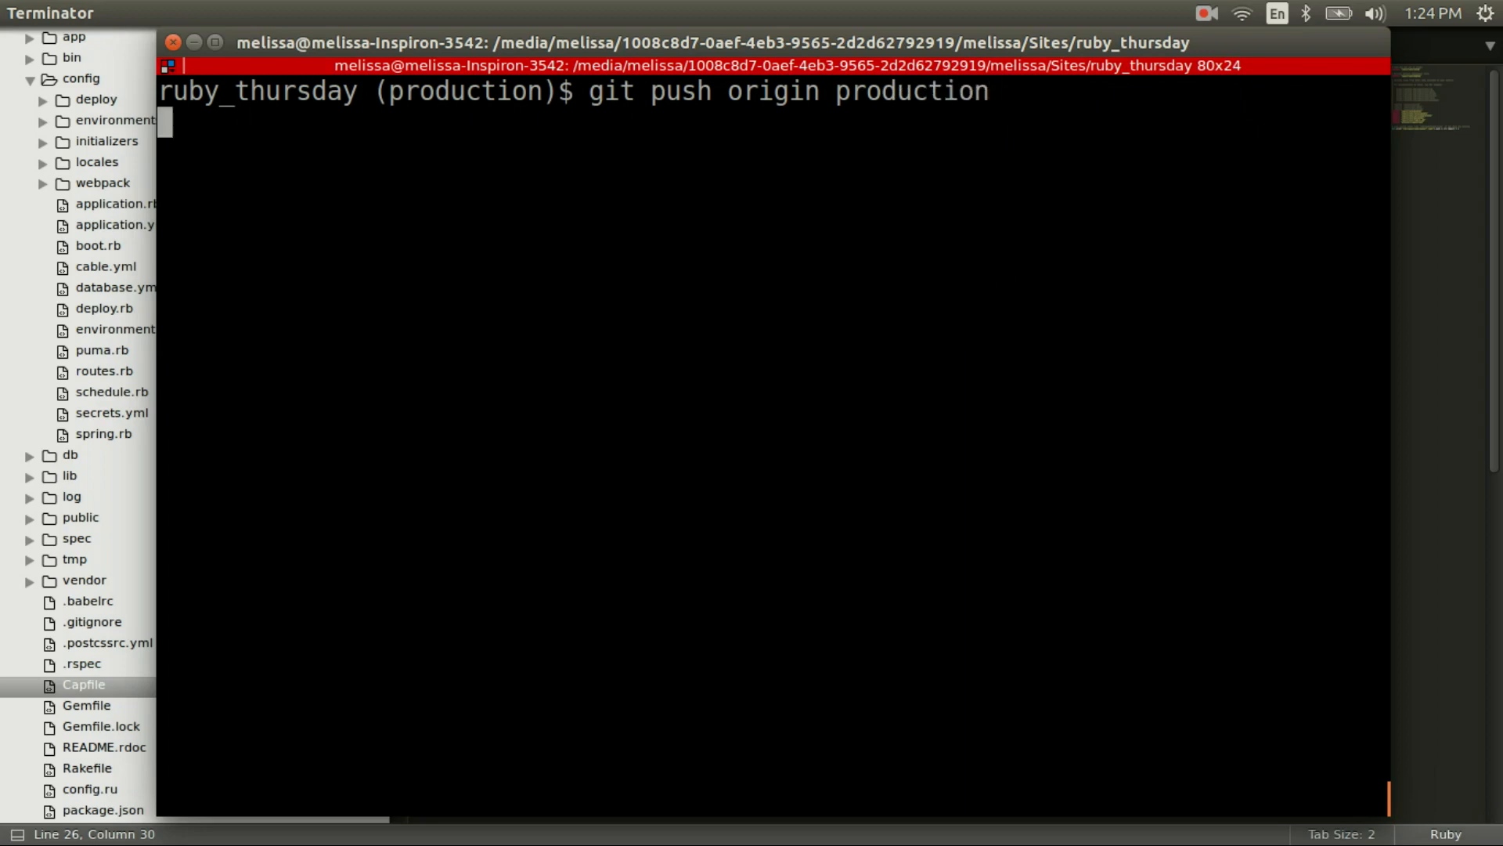
key(Return)
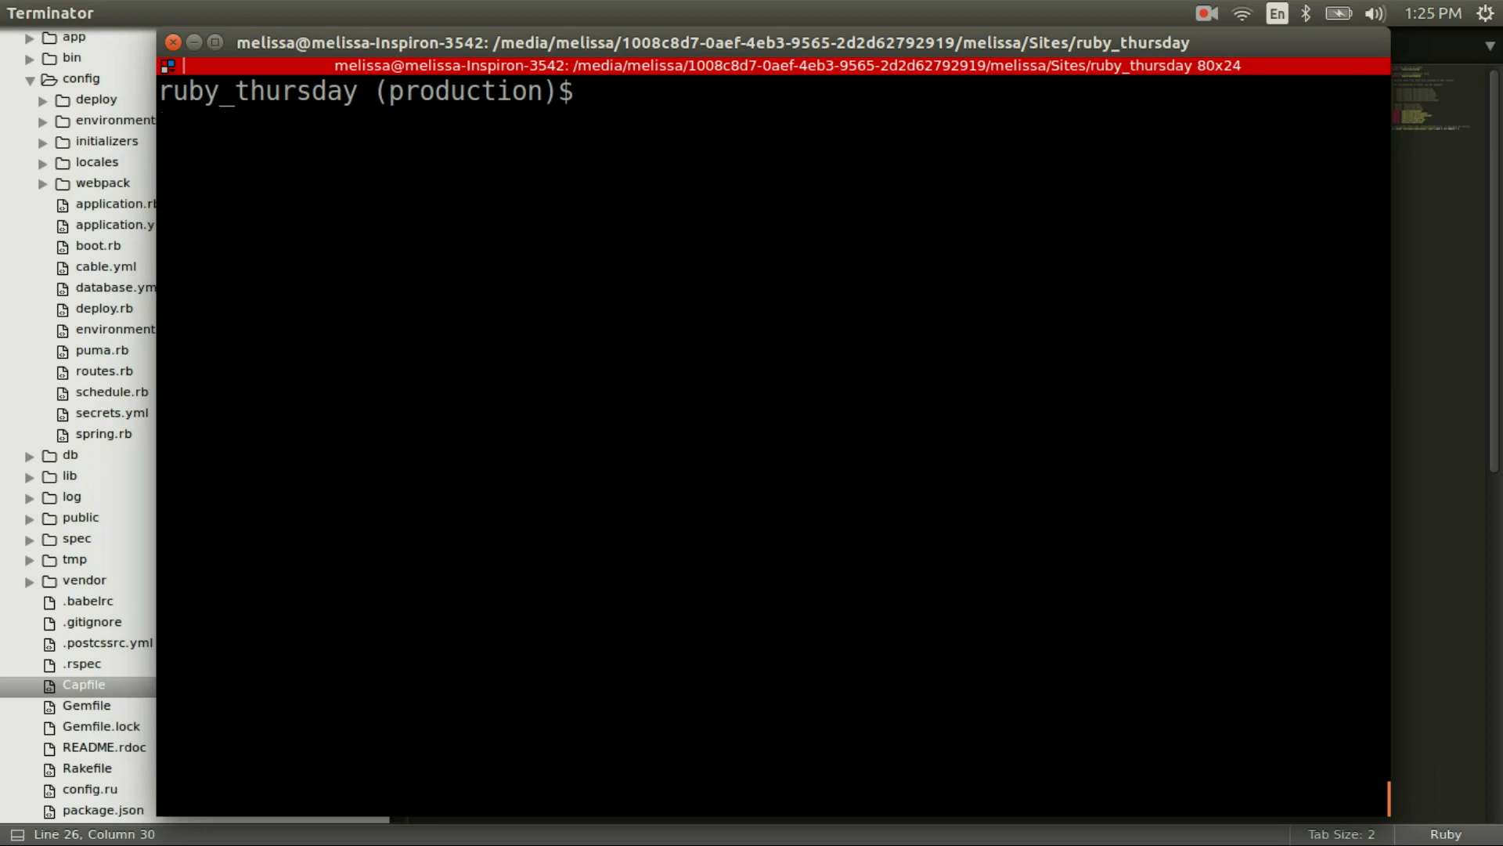
Run cap production deploy and review the output for the whenever crontab update
text(cap production)
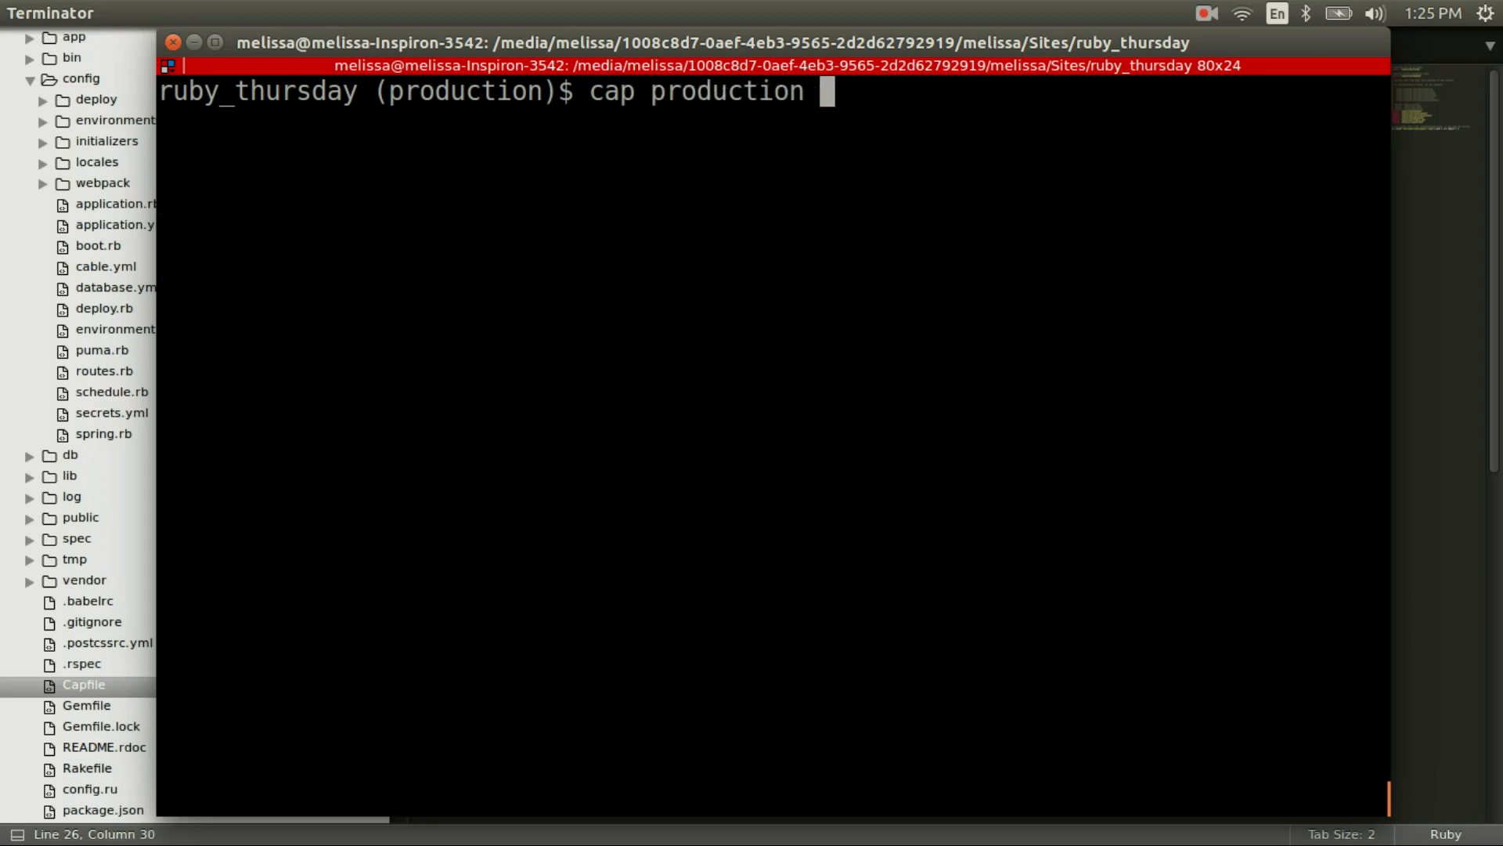
text(deploy)
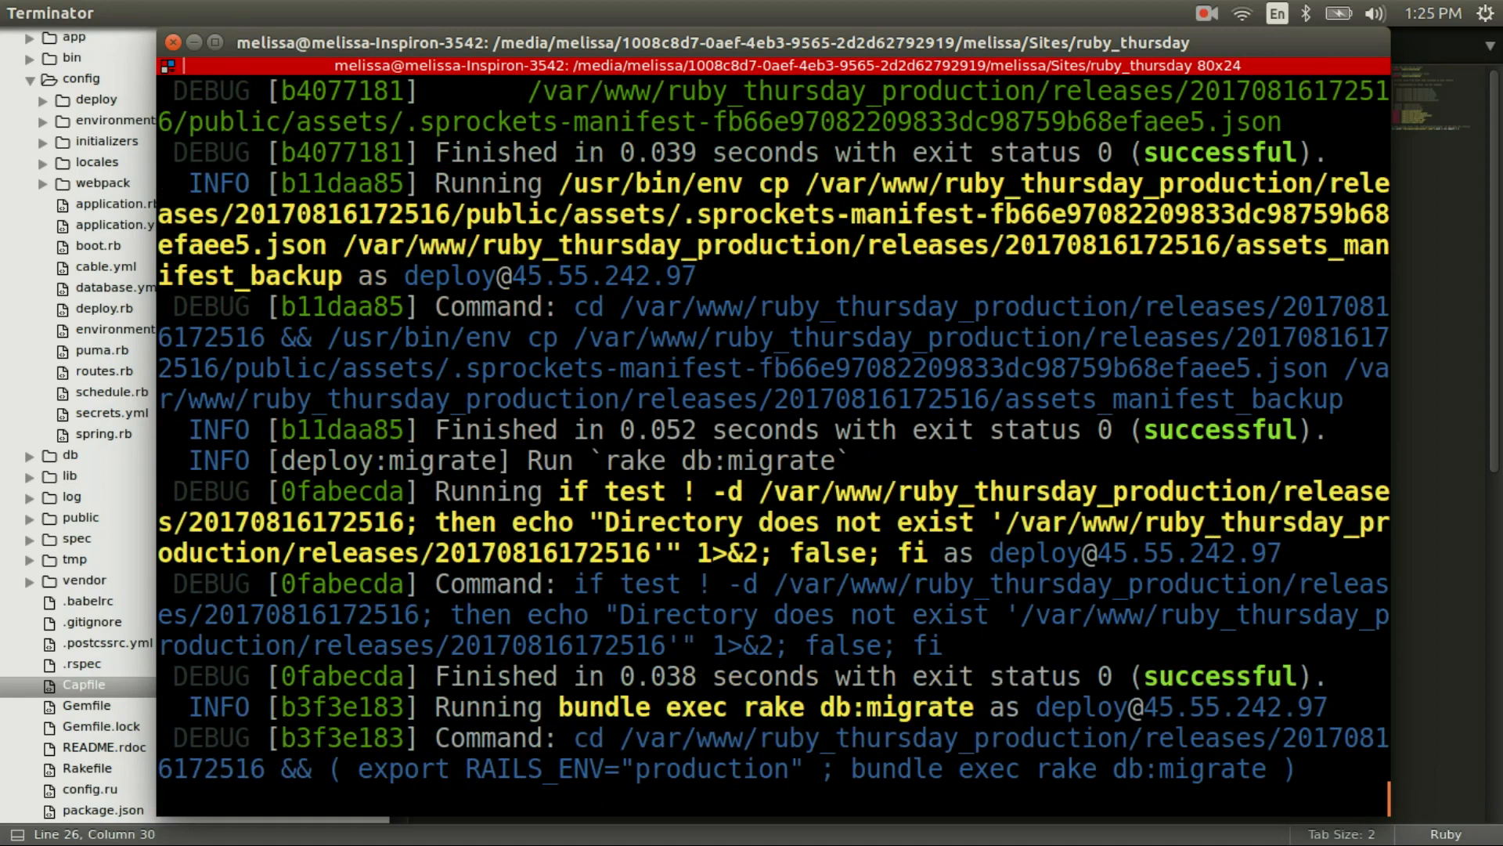
scroll(down, 3)
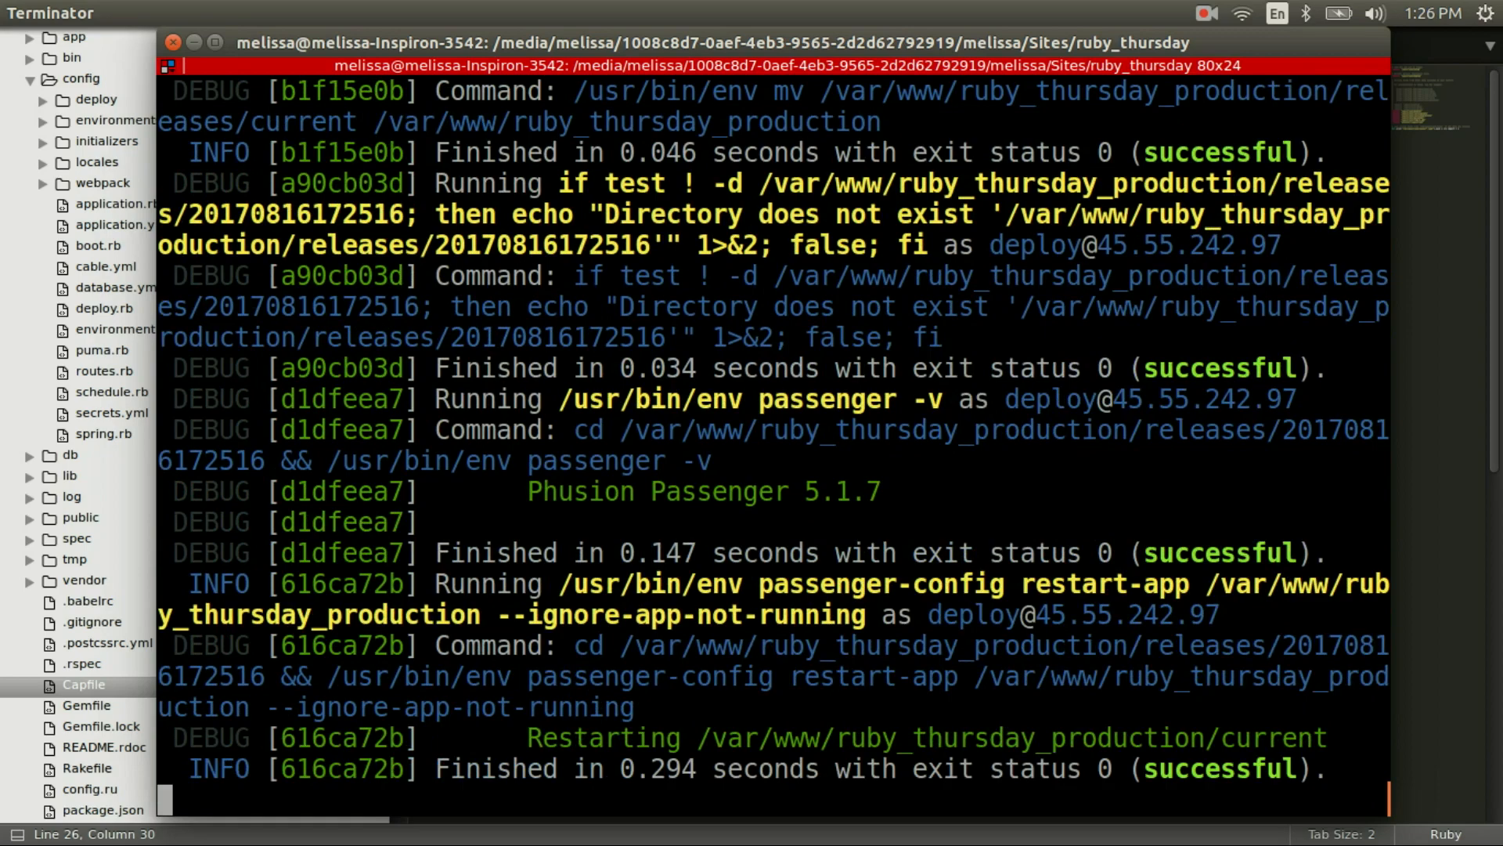
scroll(down, 3)
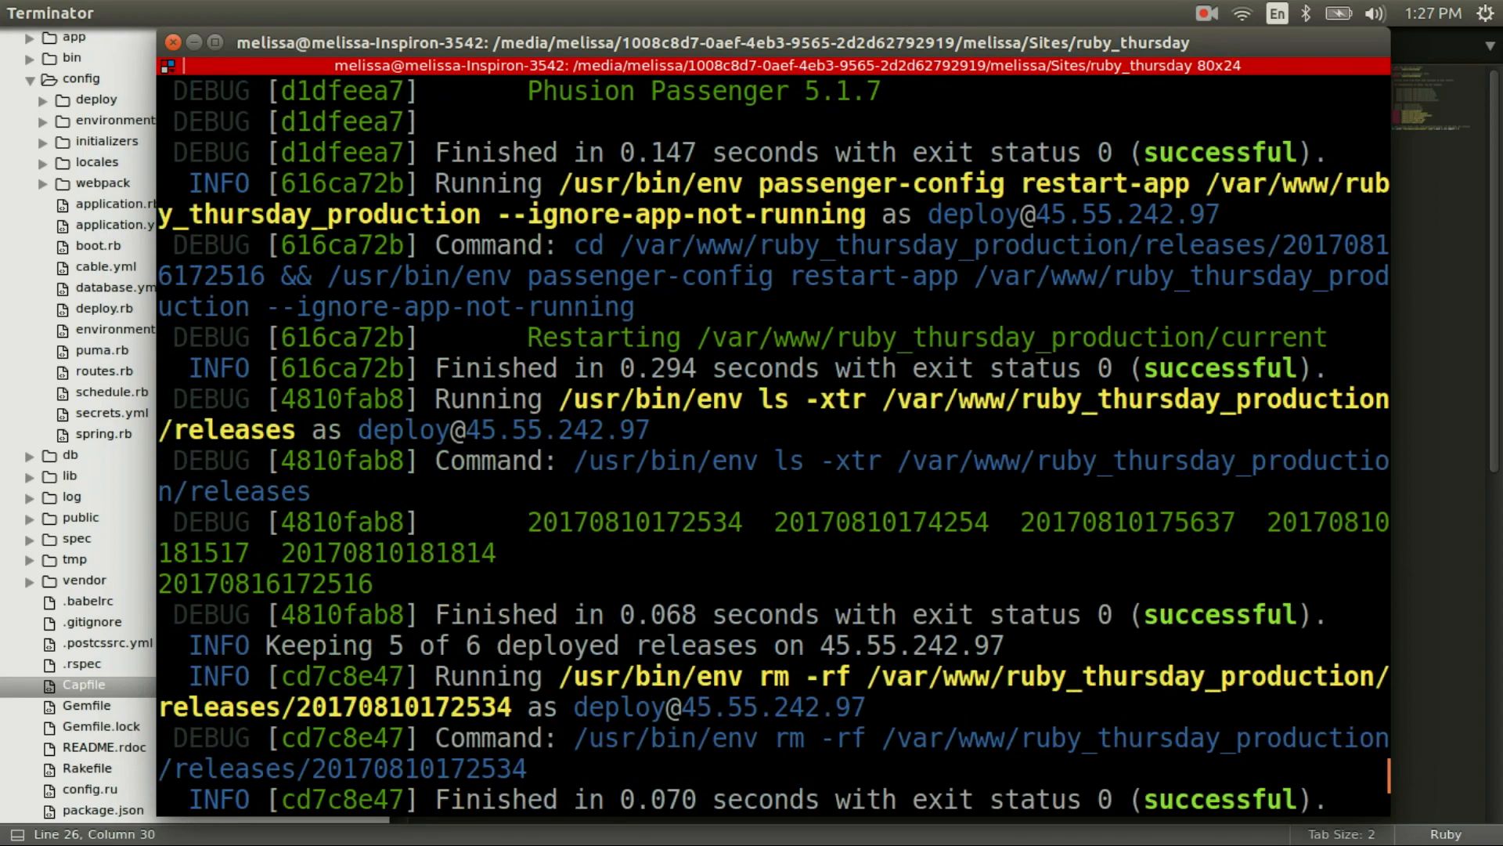
scroll(down, 3)
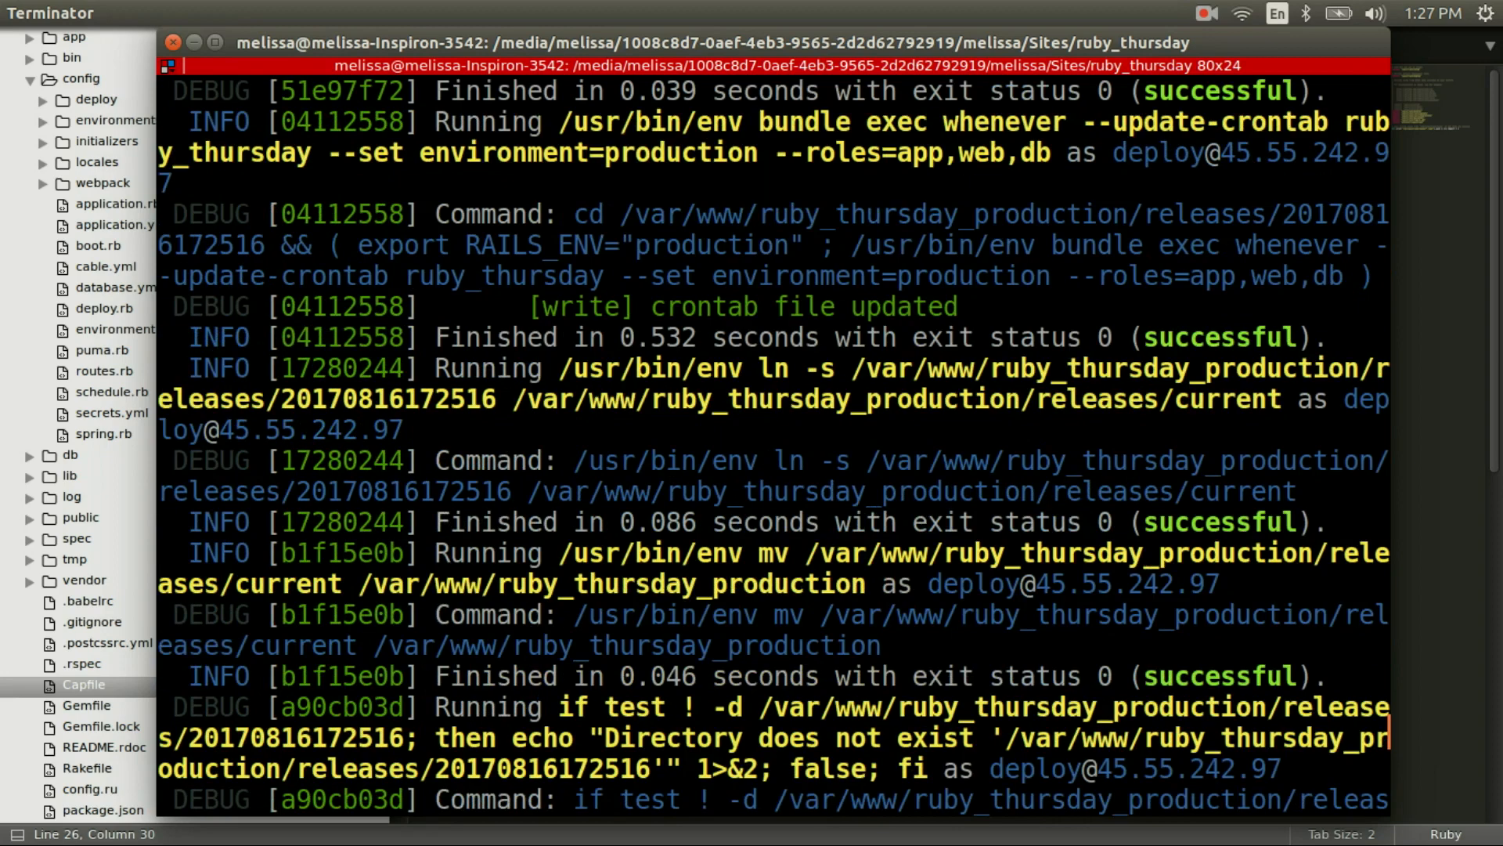
drag(1051, 244, 1050, 277)
text(c)
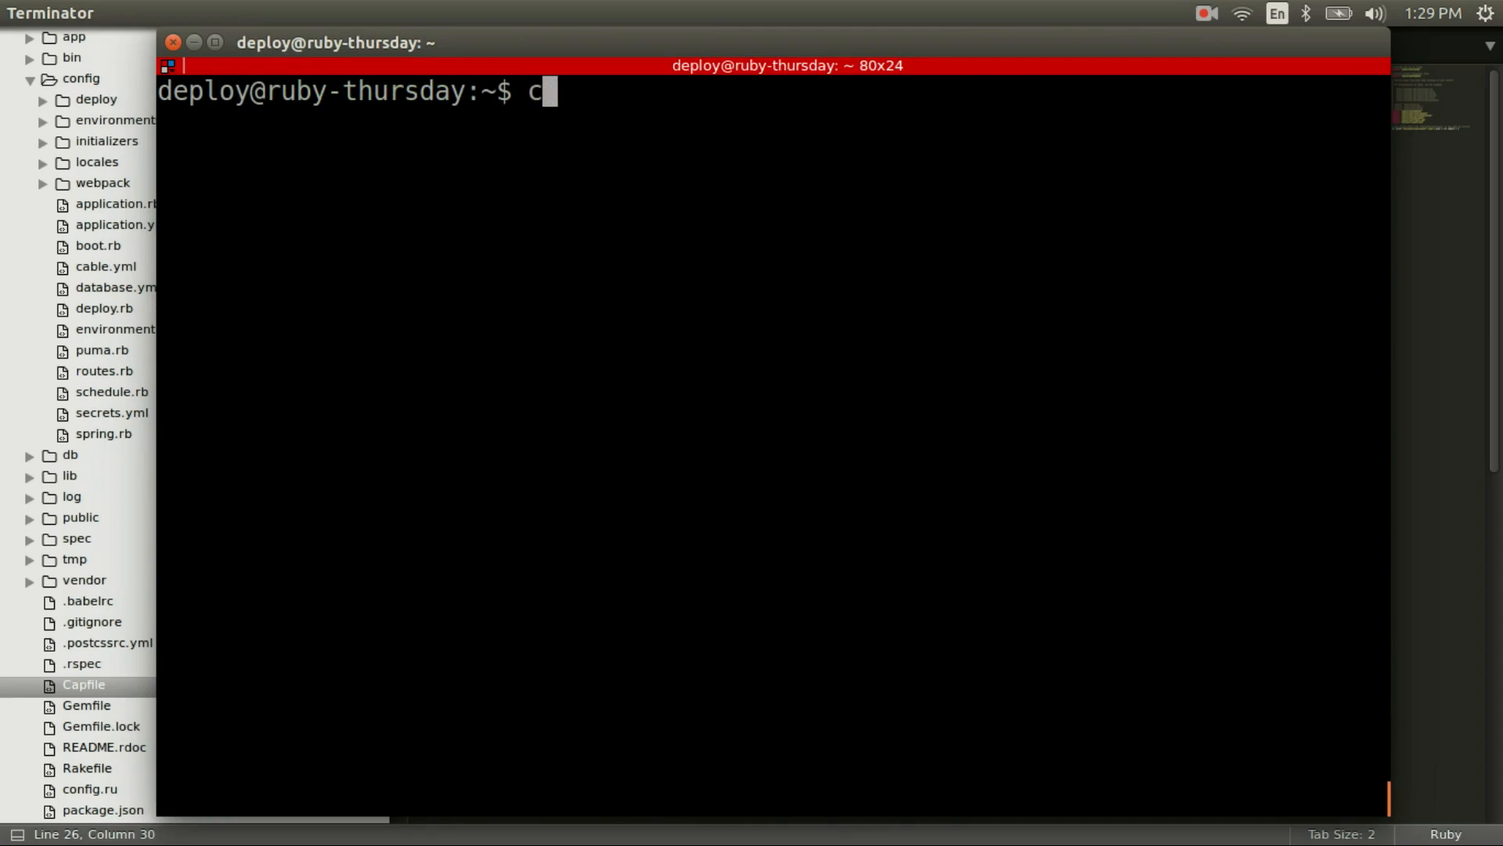
List the server crontab with crontab -l to see the newsletters:from_the_bridge entry
text(rontab)
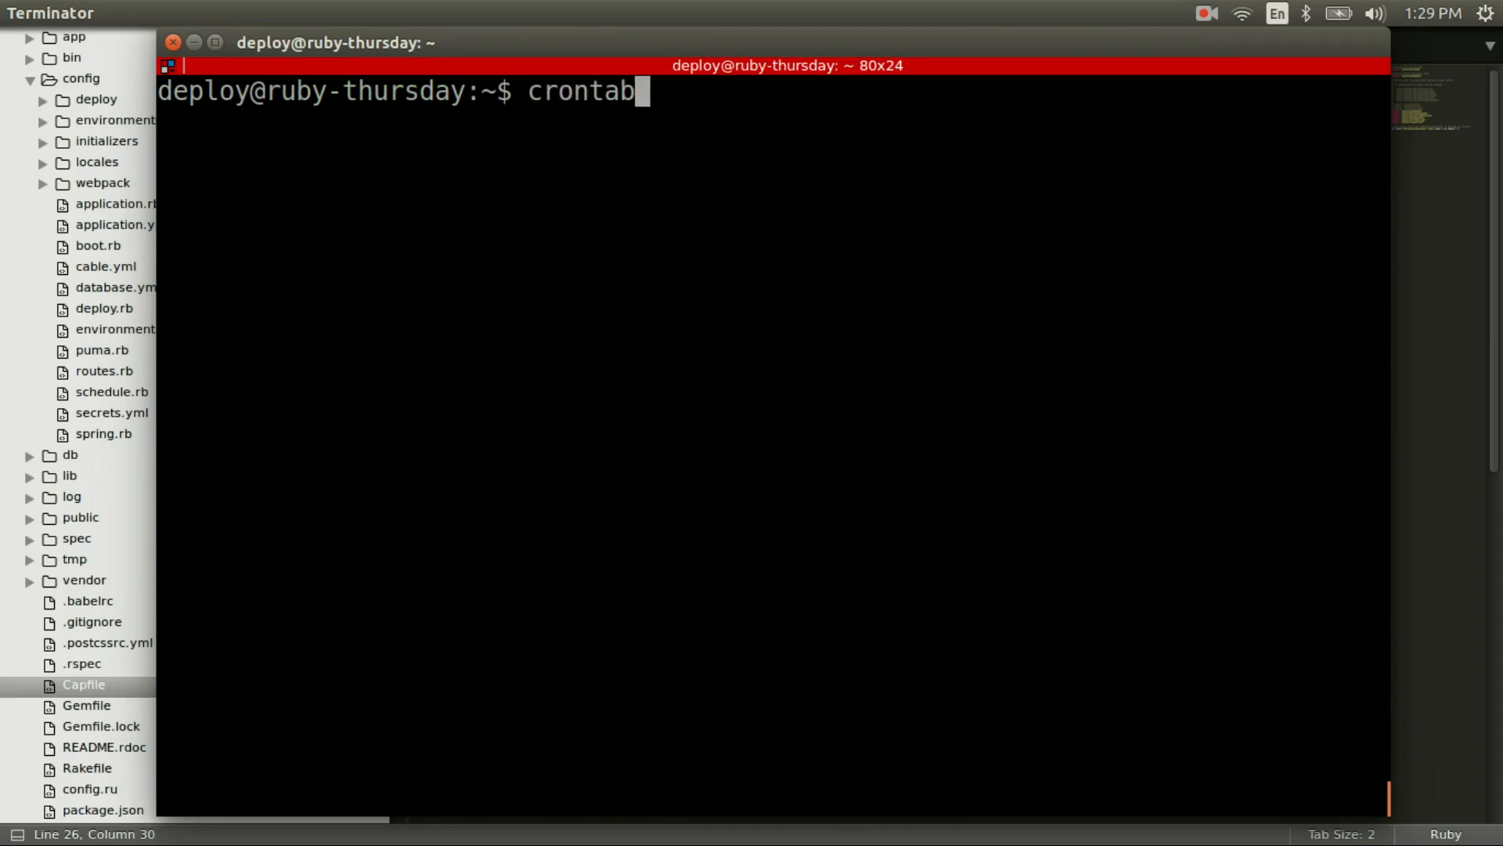
text(-l)
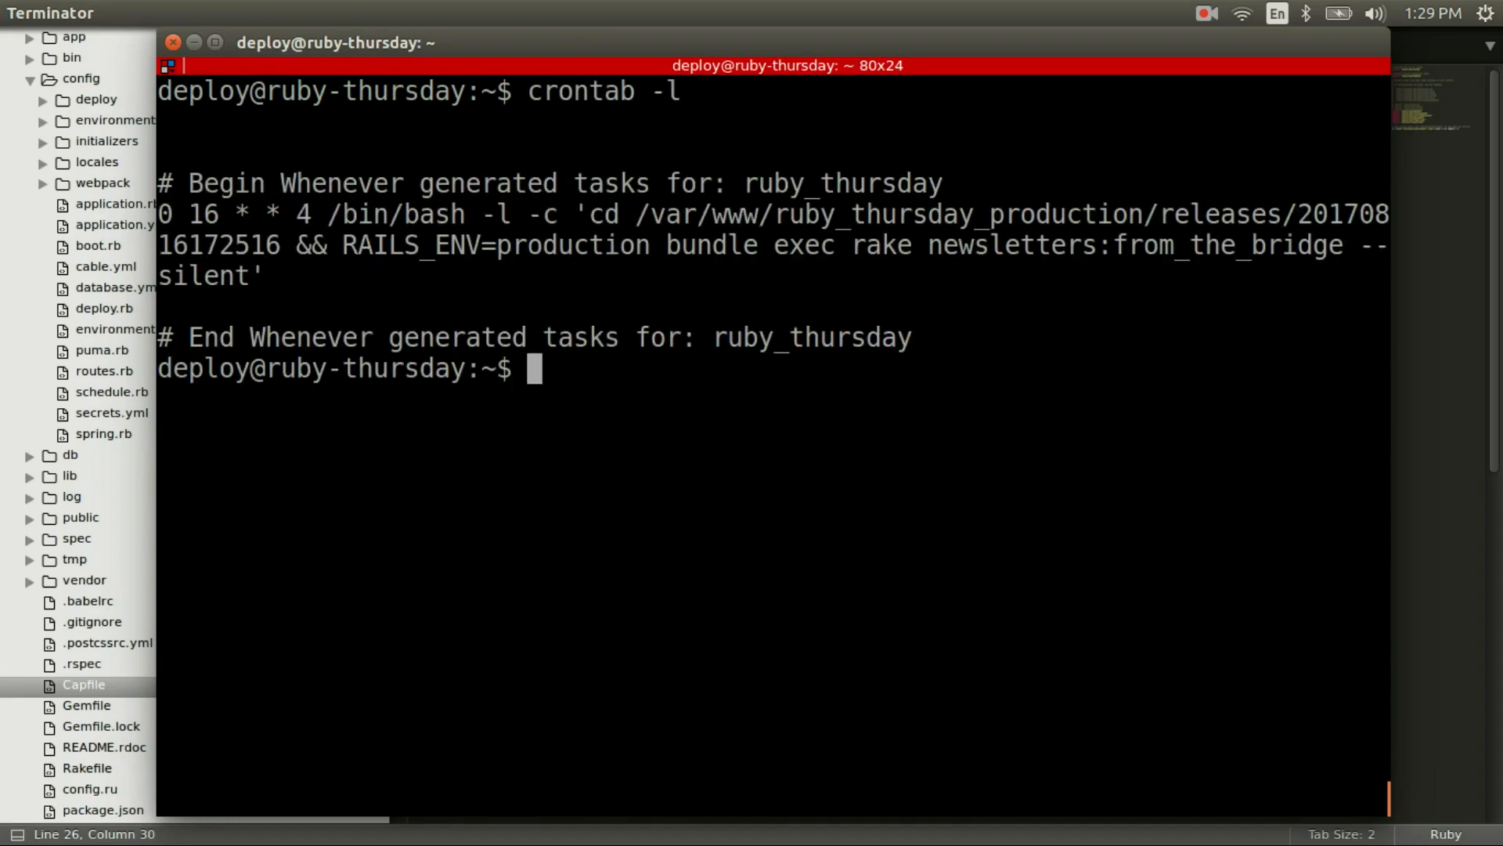